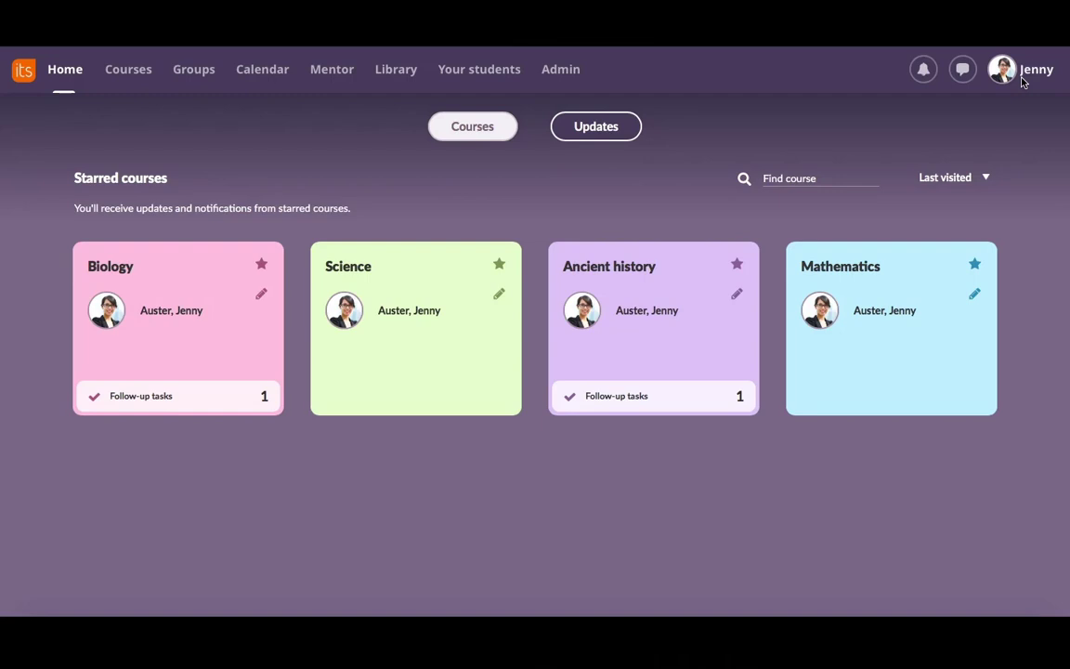
mouse_move(523, 271)
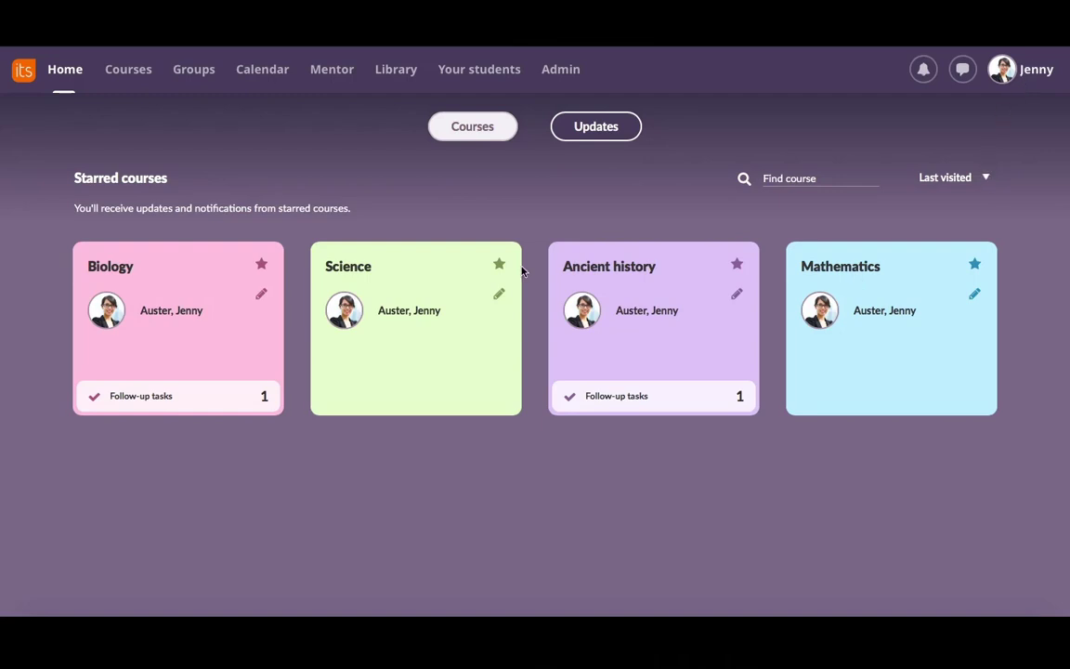
mouse_move(193, 278)
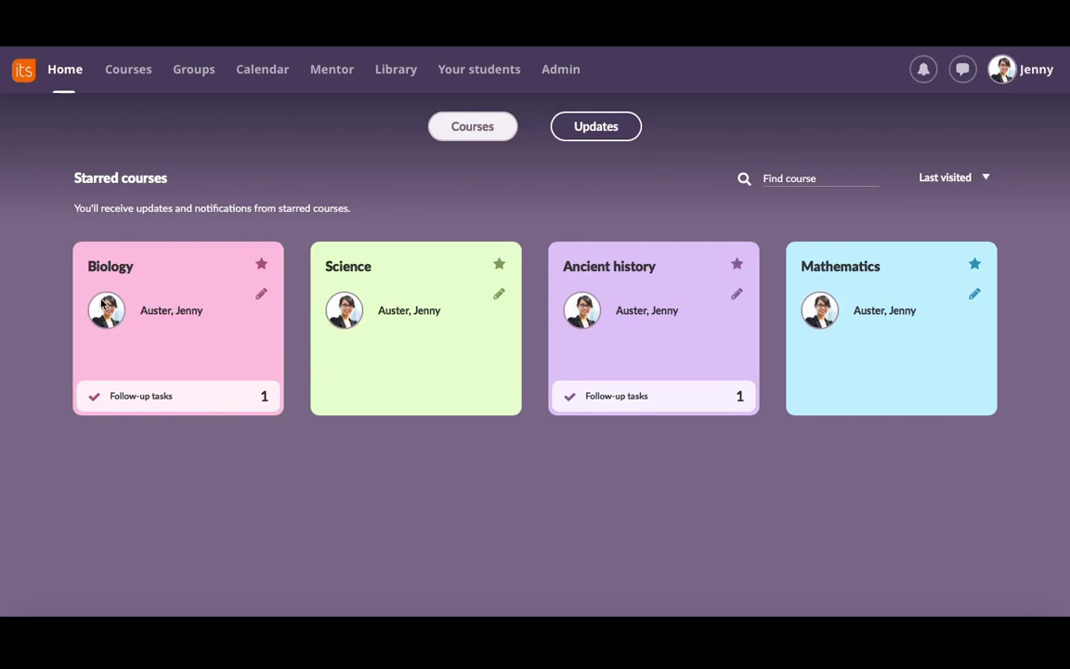
mouse_move(104, 305)
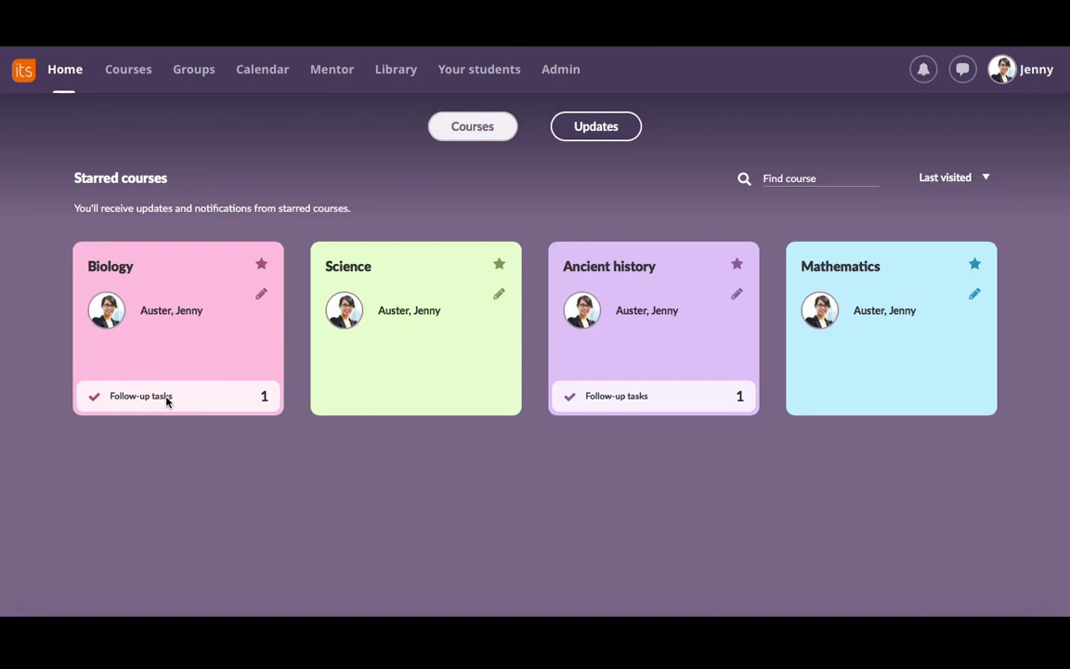
mouse_move(620, 405)
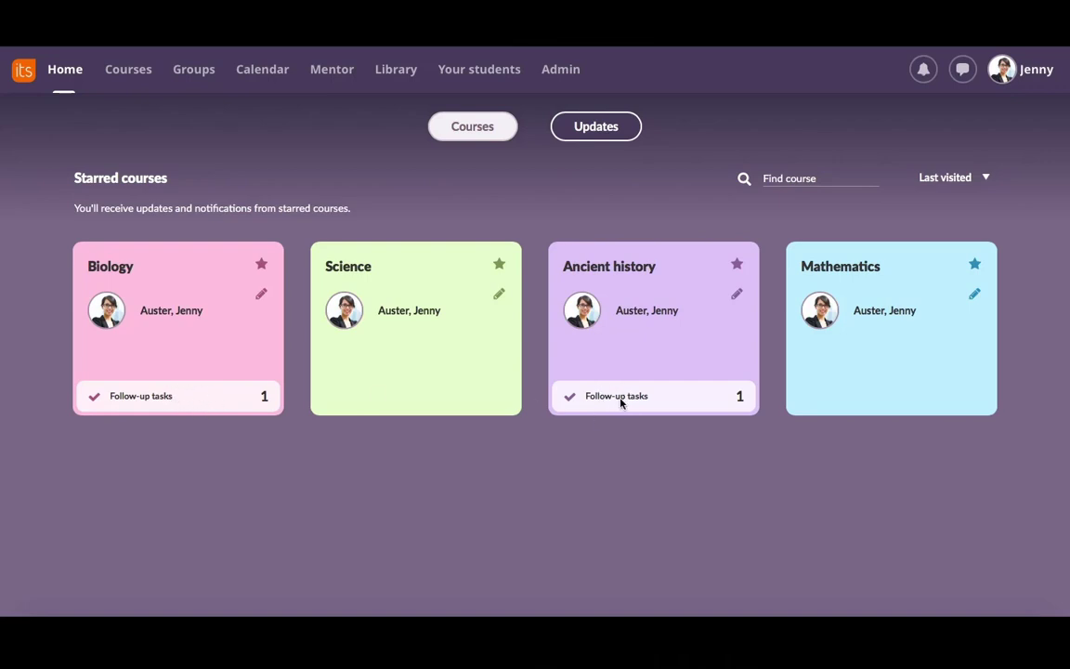
mouse_move(817, 401)
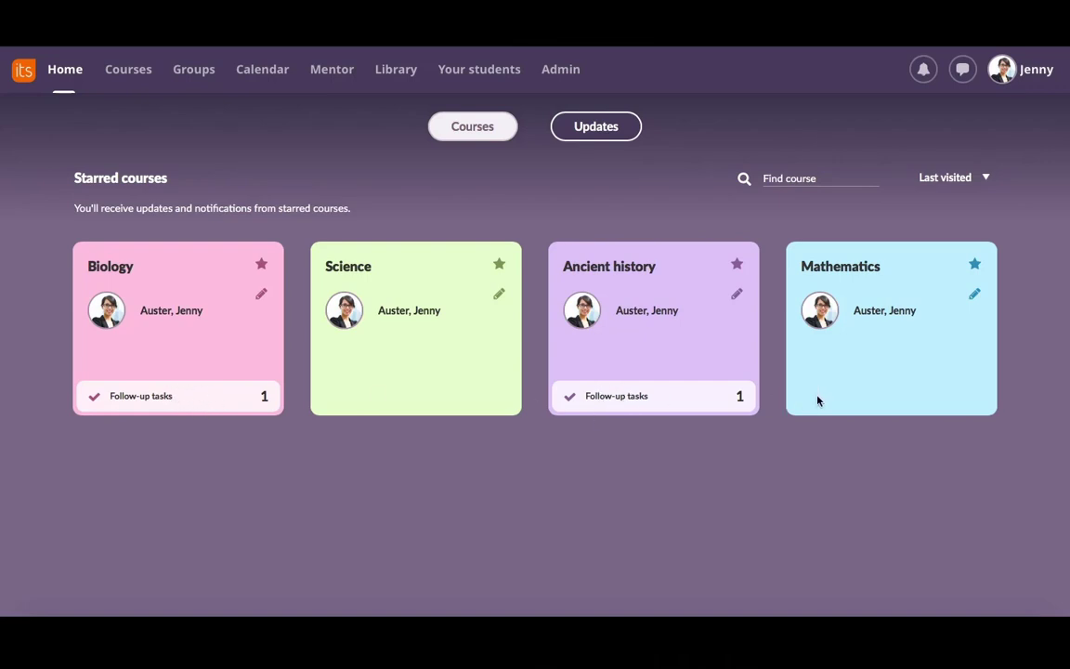
mouse_move(418, 403)
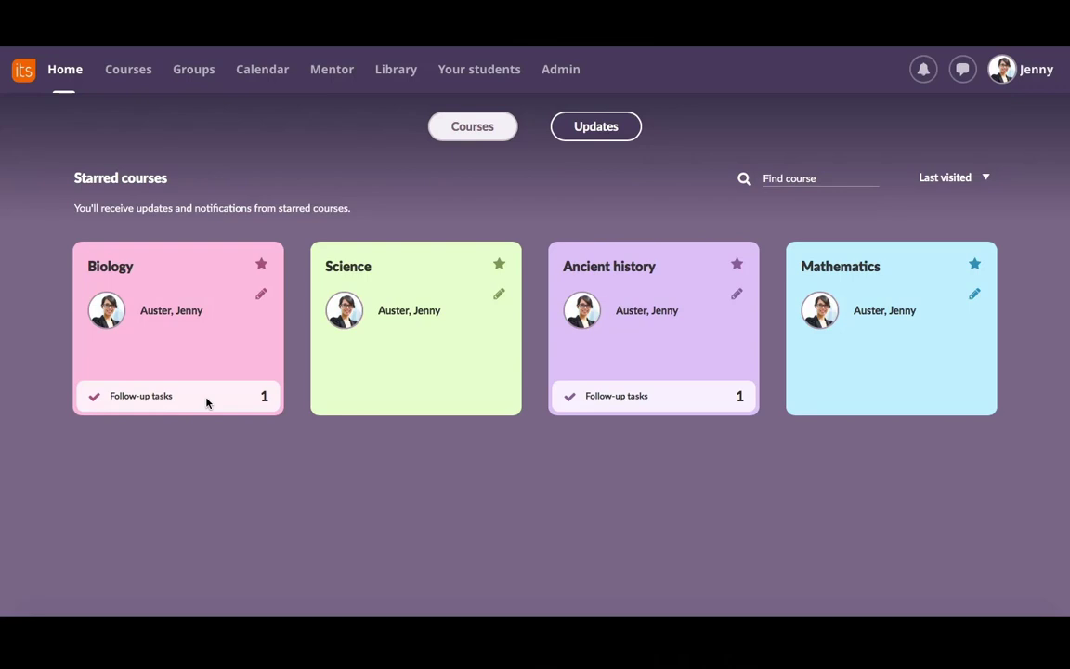
mouse_move(208, 368)
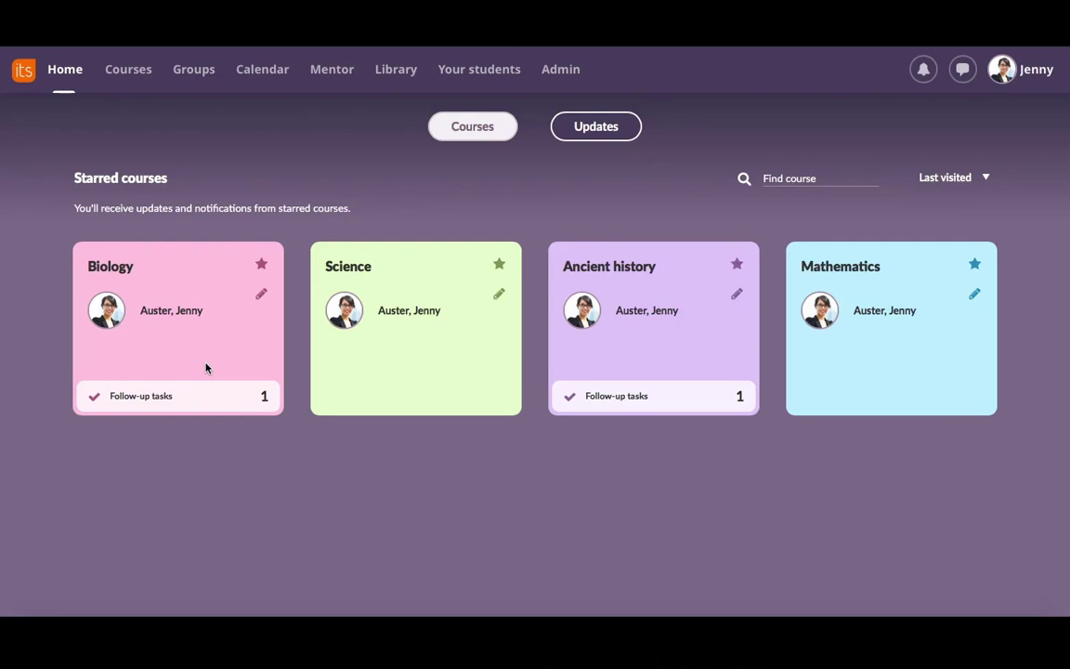
mouse_move(200, 361)
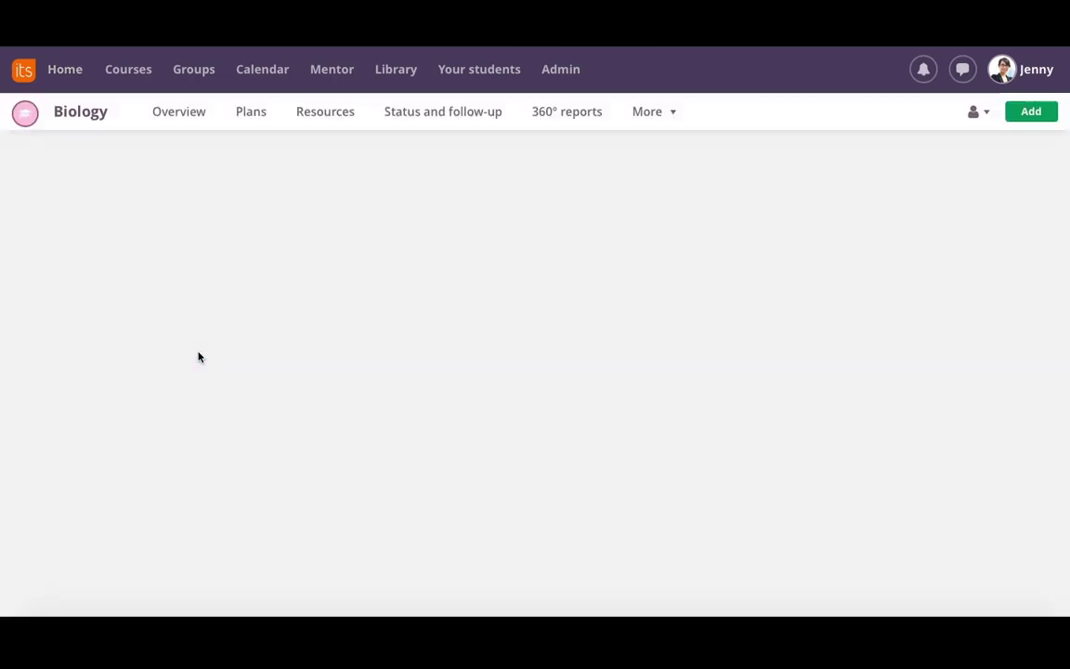
Step: Go to the Biology course overview with its bulletins, follow-up task and tomorrow's event
click(179, 111)
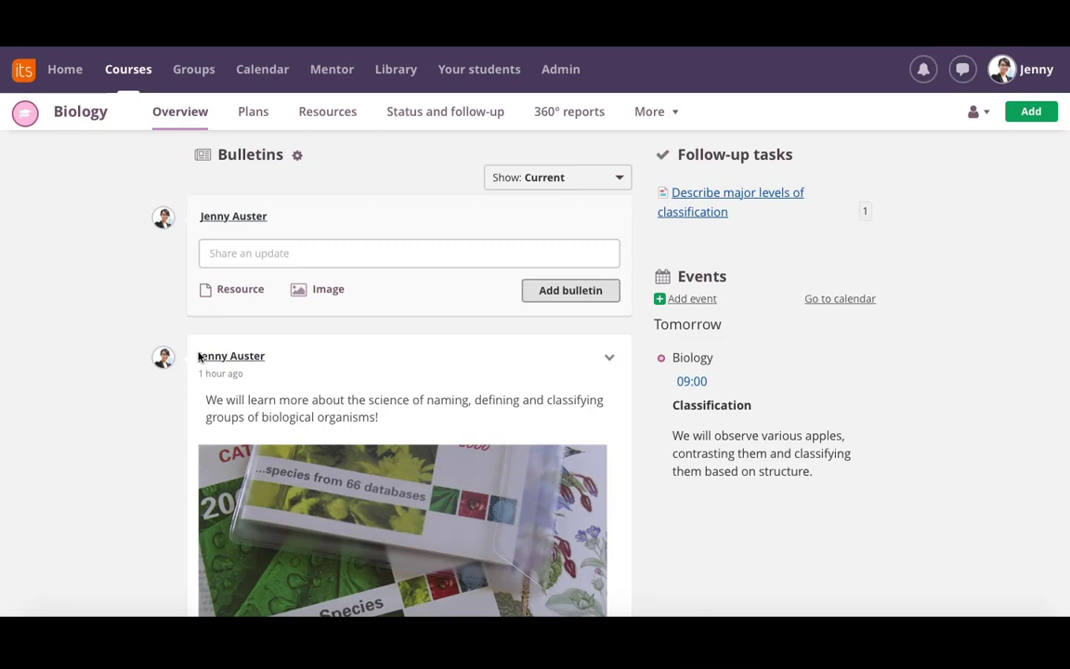
mouse_move(176, 287)
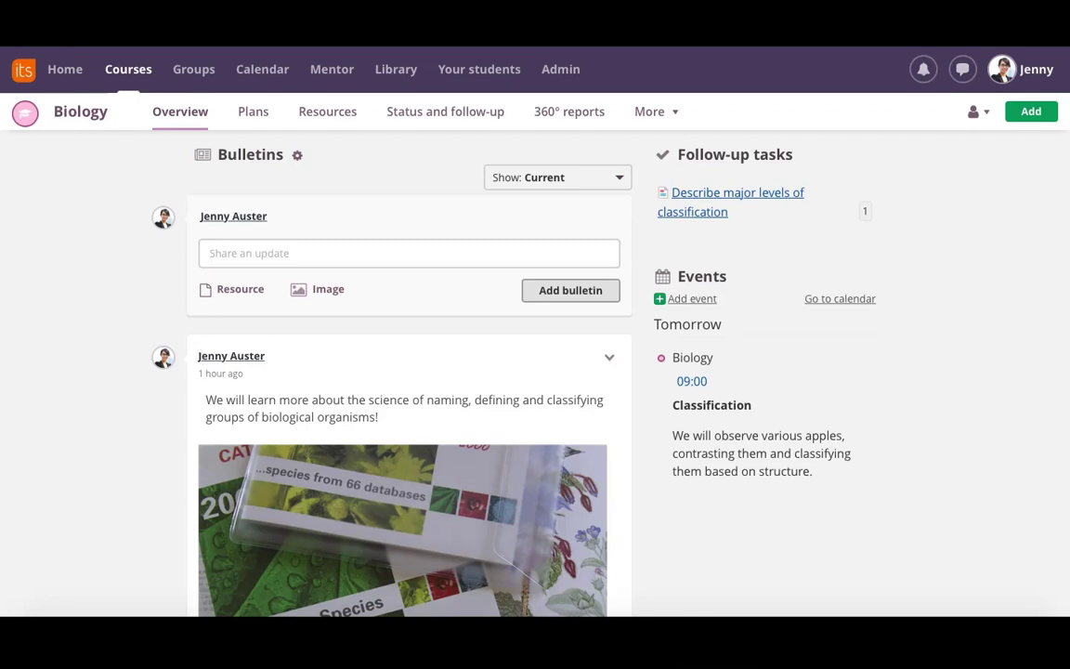
Step: Return home, unstar Mathematics so it moves to Other courses, then star it again
click(65, 68)
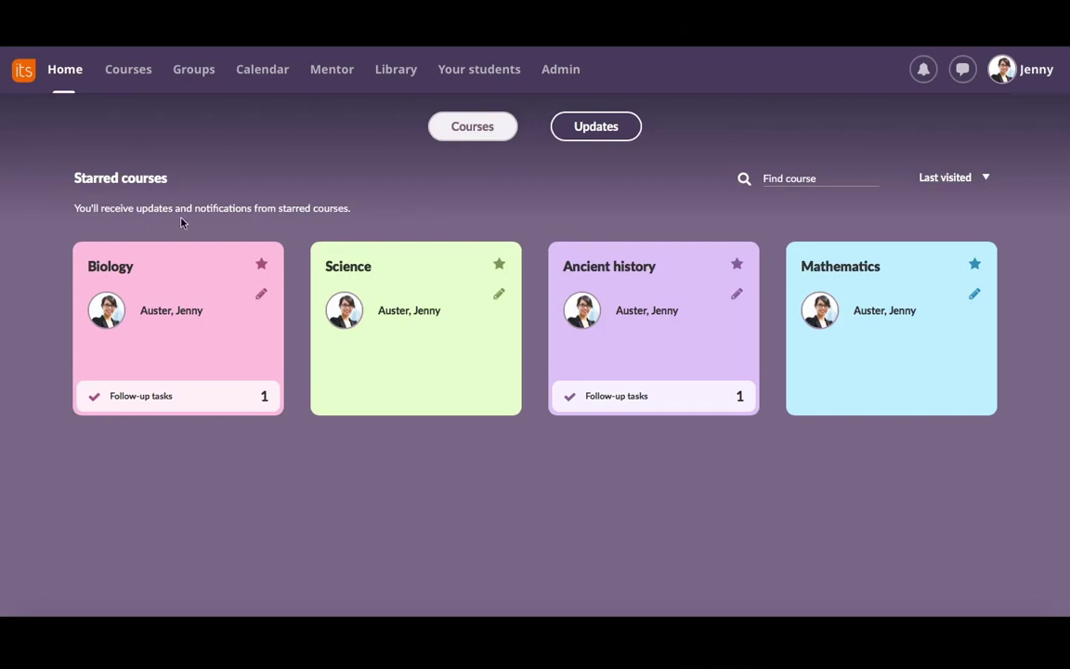
mouse_move(260, 263)
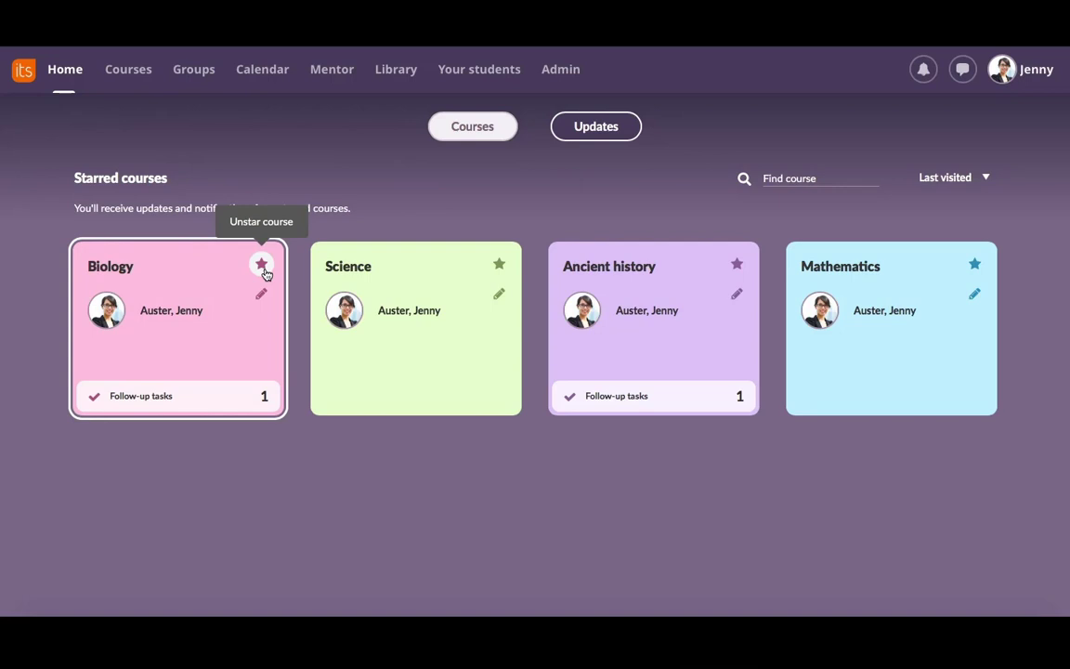
mouse_move(223, 274)
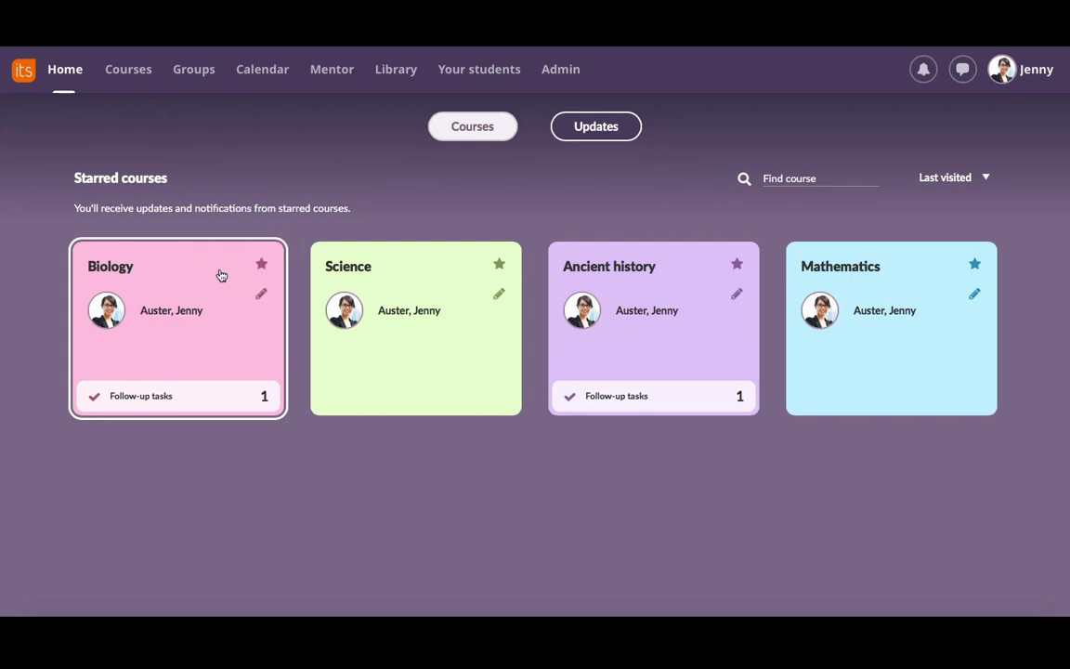
mouse_move(215, 271)
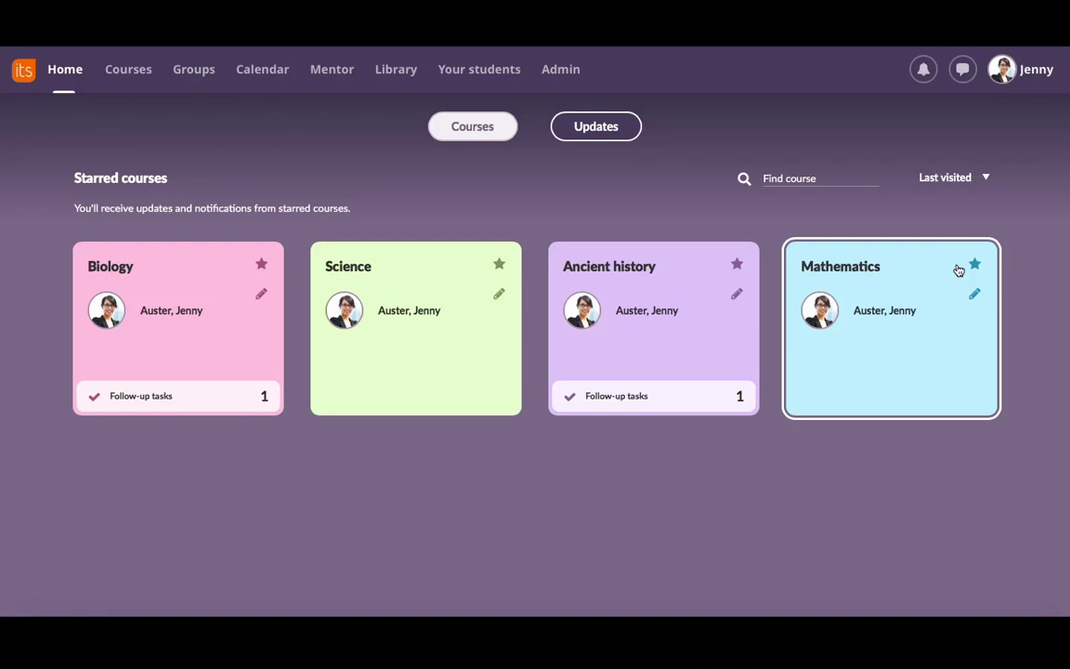
click(973, 263)
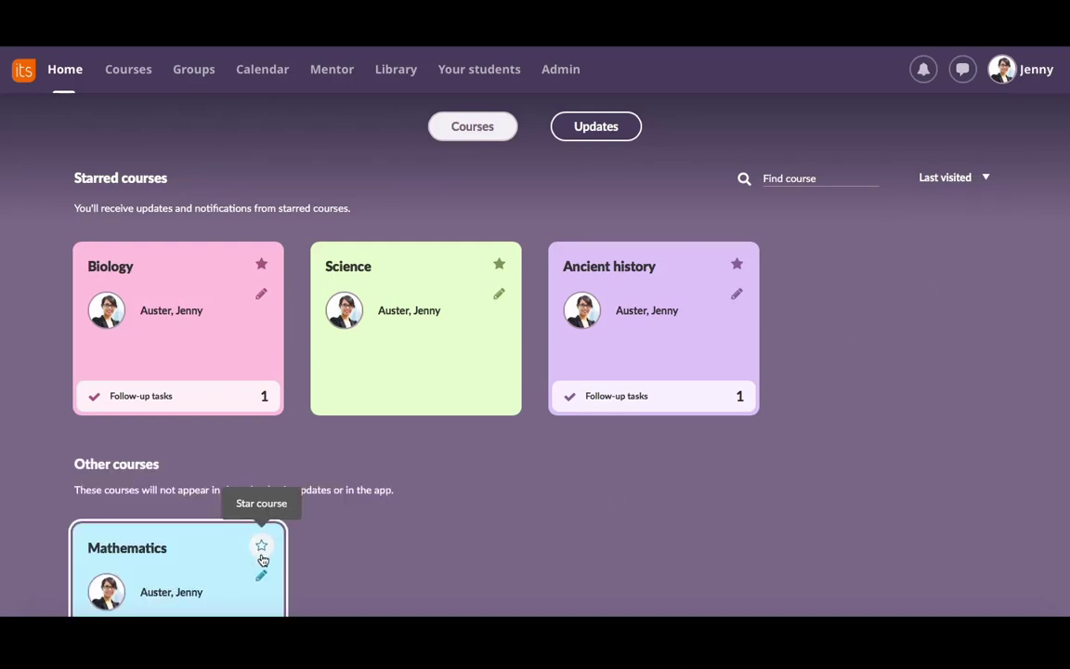
click(261, 546)
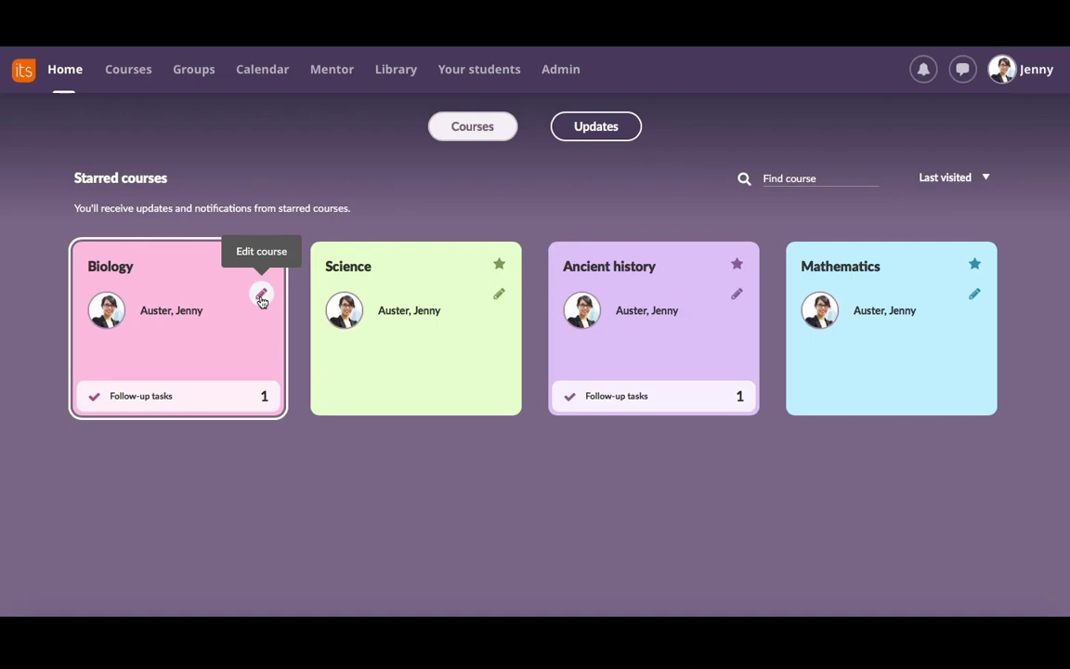
Step: Bring up the Edit Biology form and focus the empty Friendly name field
click(262, 298)
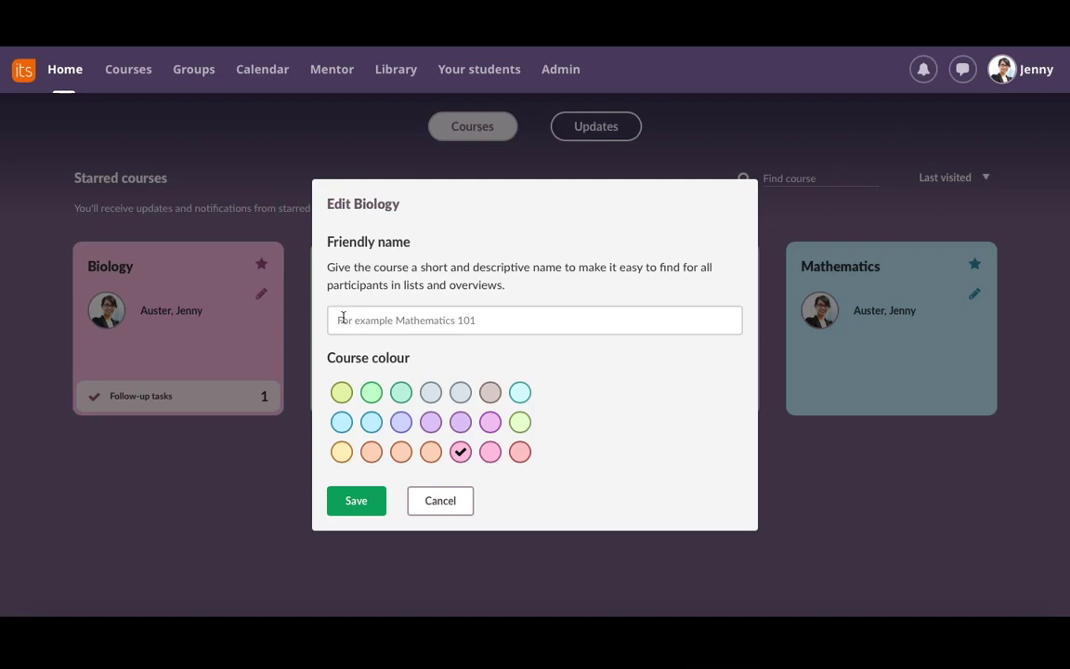
click(535, 319)
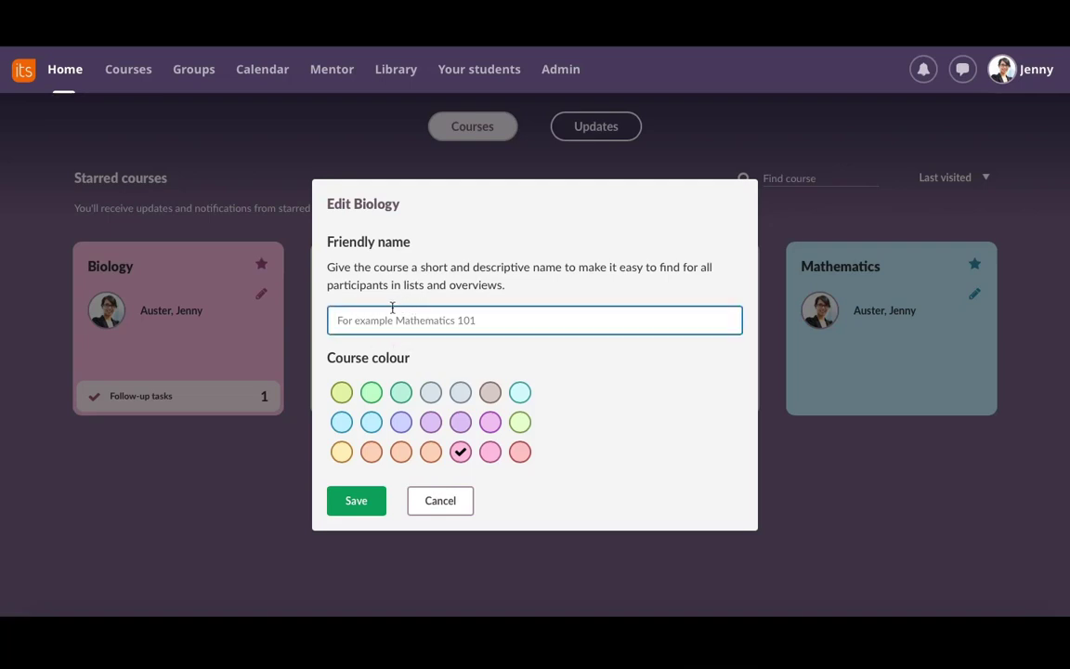
mouse_move(423, 319)
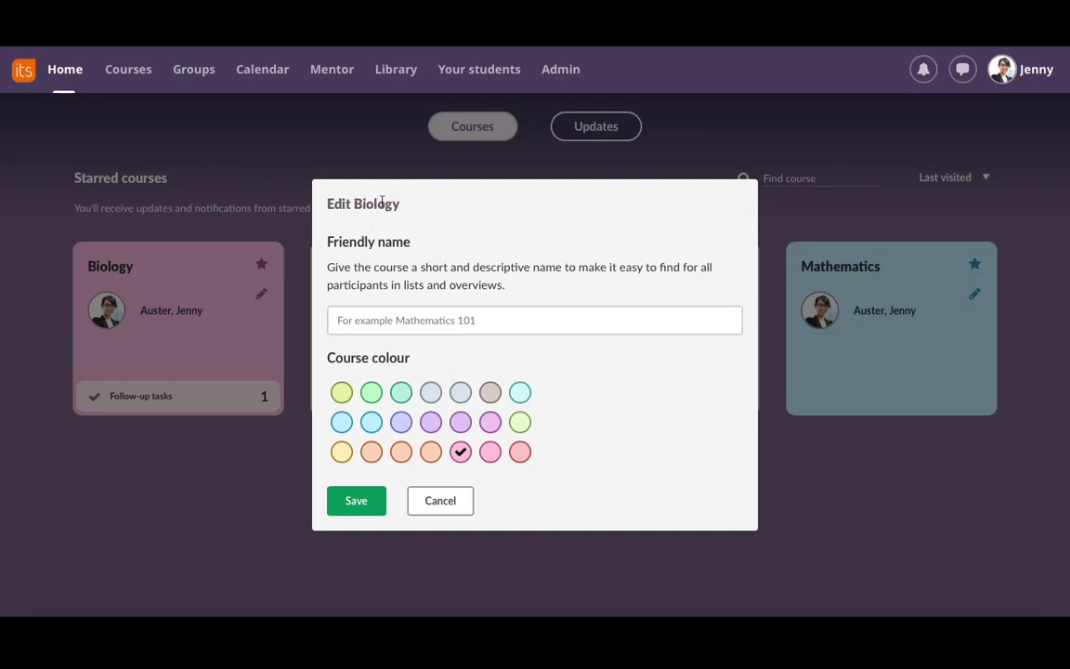
click(401, 392)
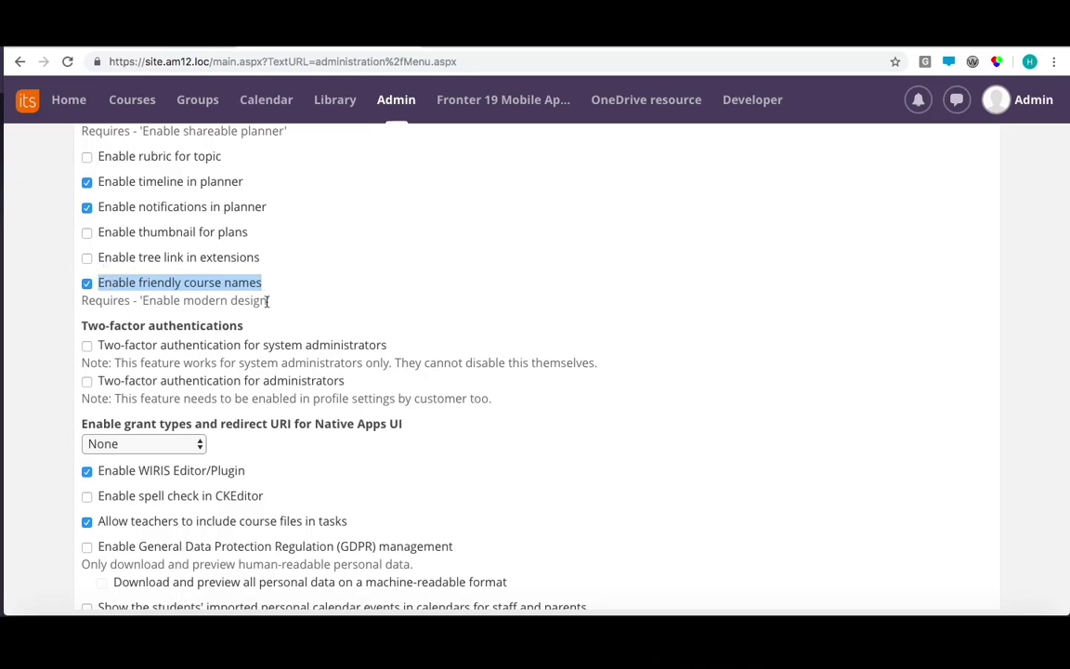
Step: Switch windows to the Admin settings showing 'Enable friendly course names' checked
key(cmd+tab)
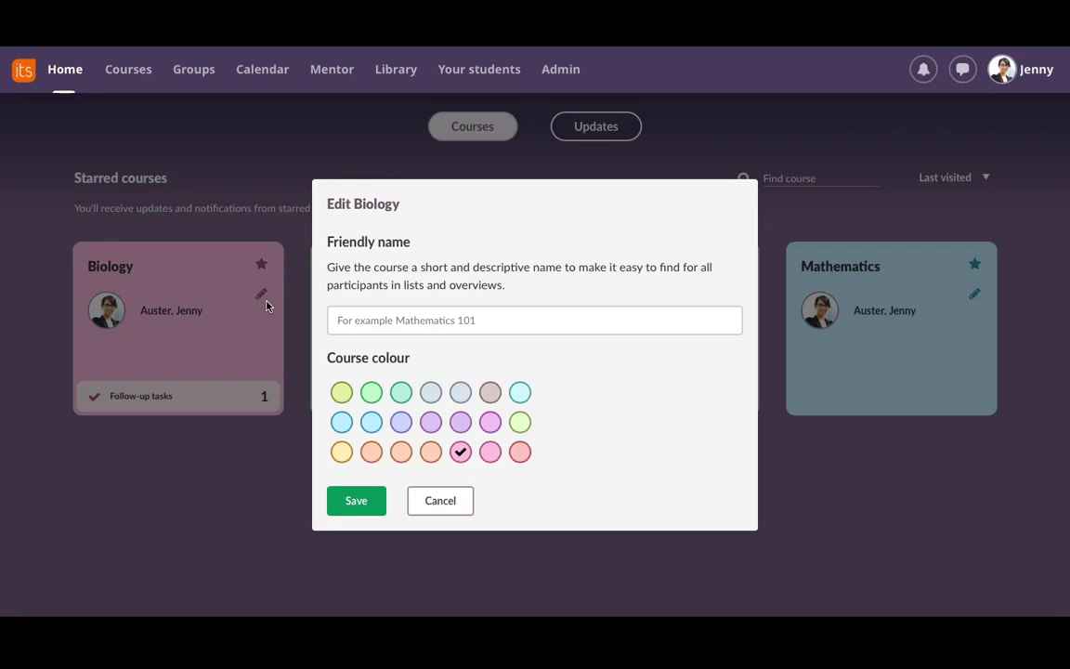
mouse_move(249, 323)
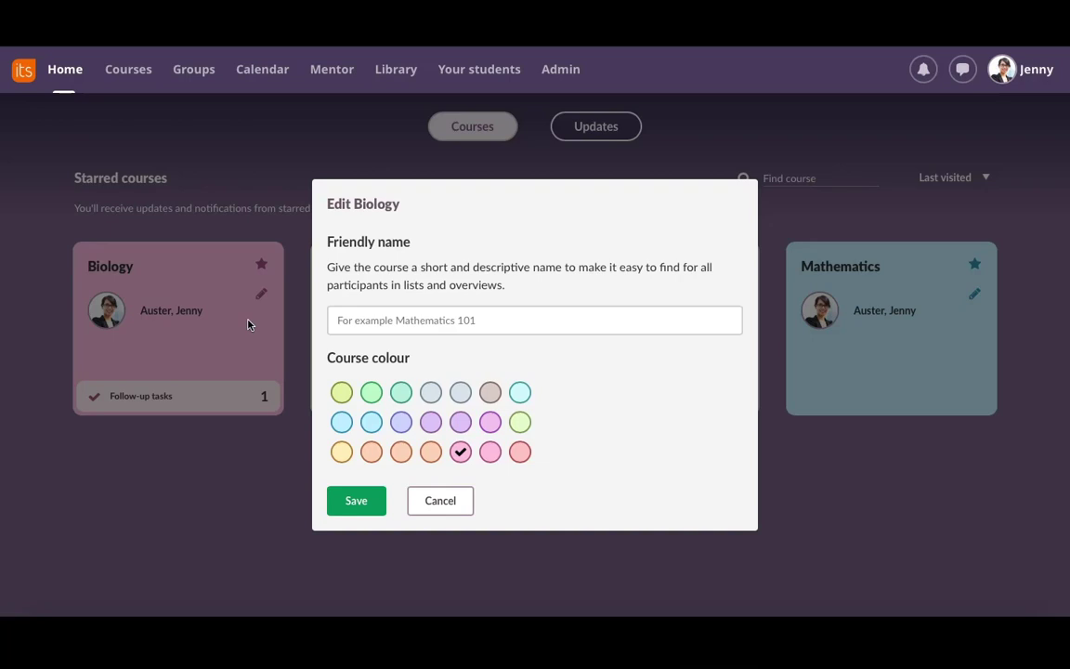
Step: Save the Biology settings with pink colour and no friendly name
click(401, 391)
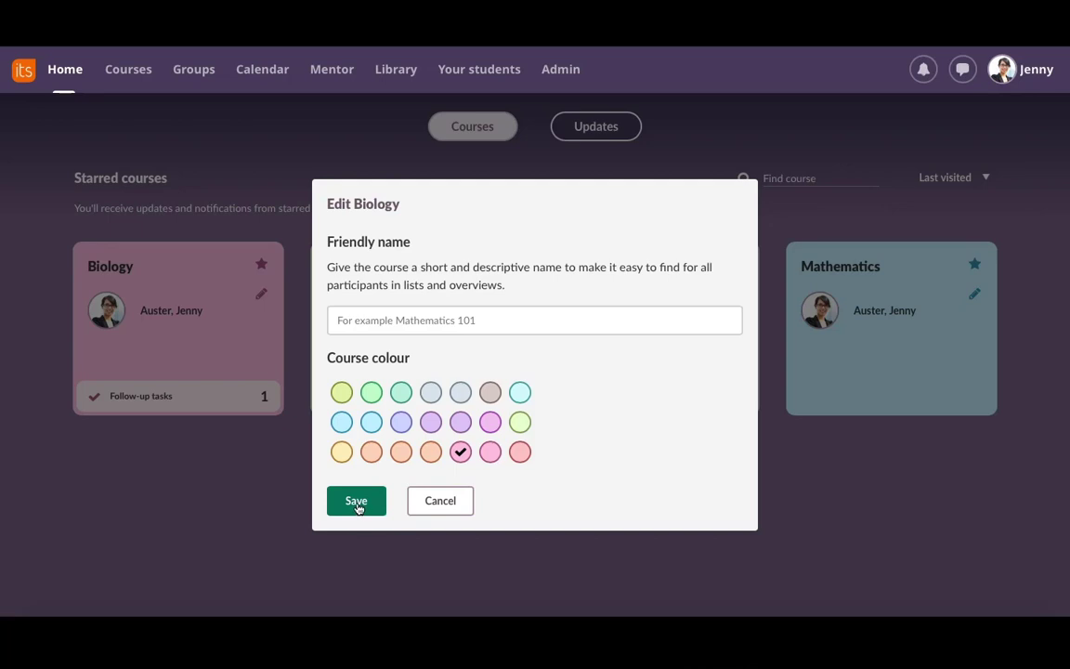
click(356, 501)
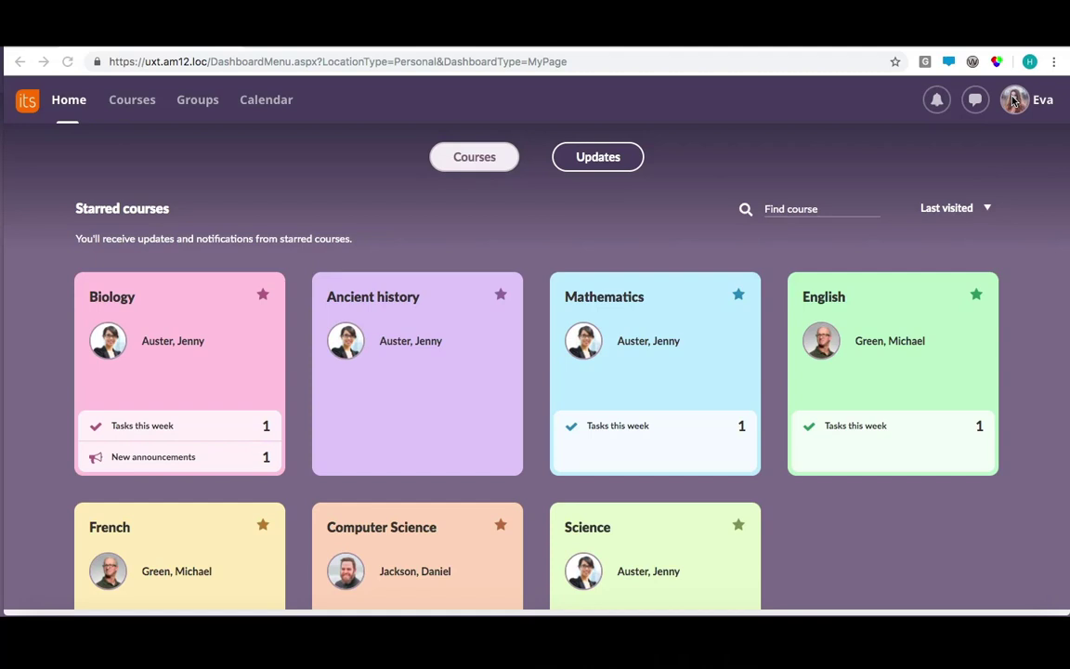
scroll(down, 3)
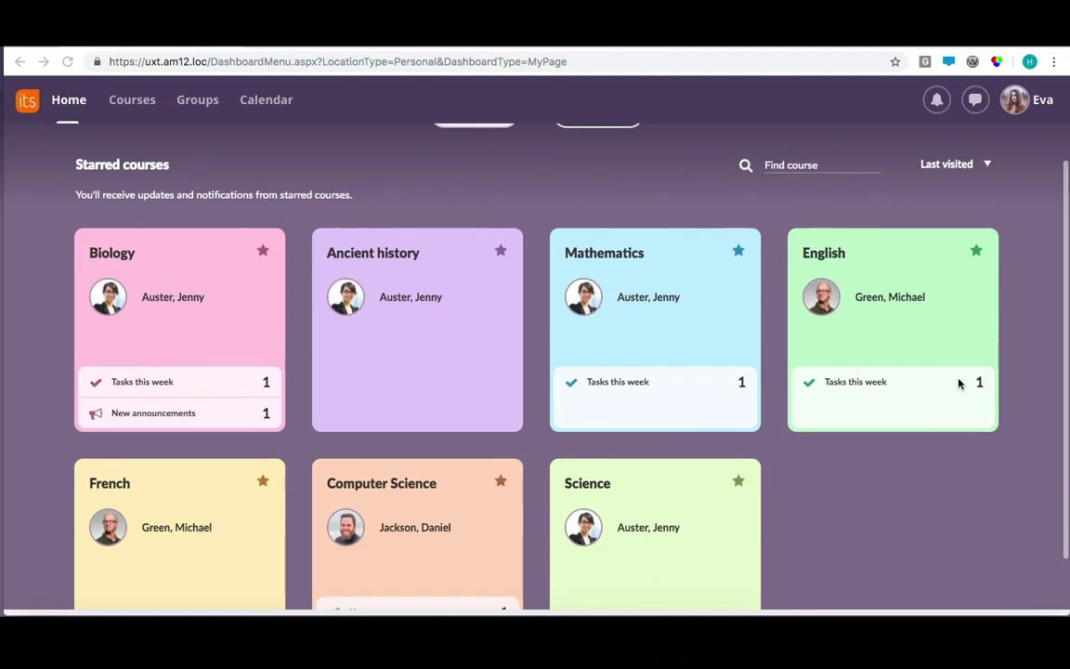
scroll(down, 3)
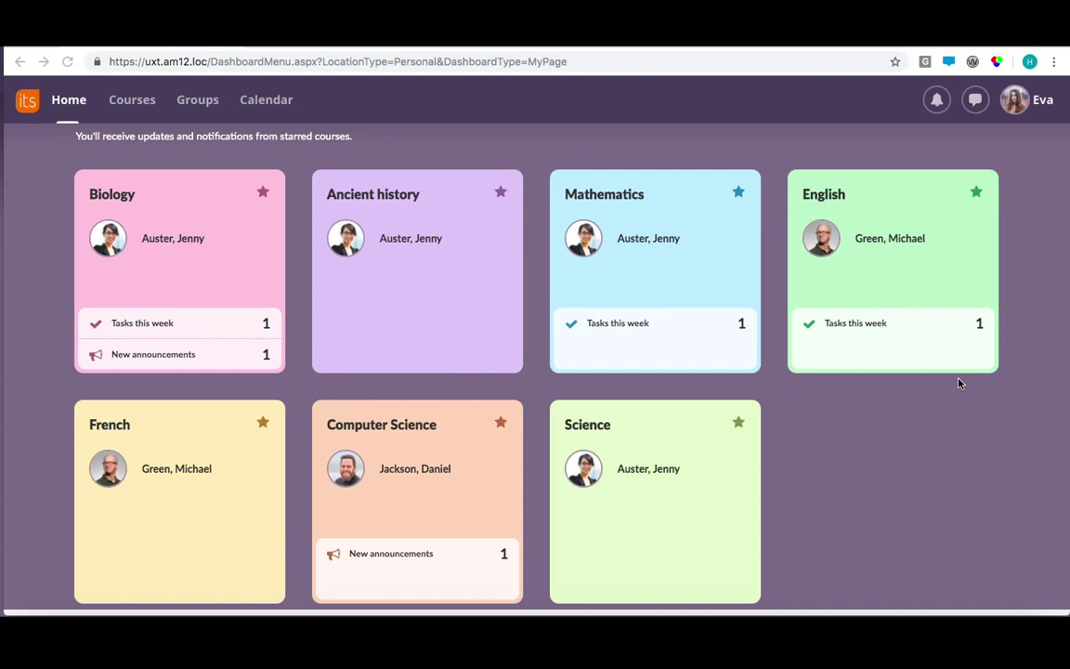
mouse_move(232, 356)
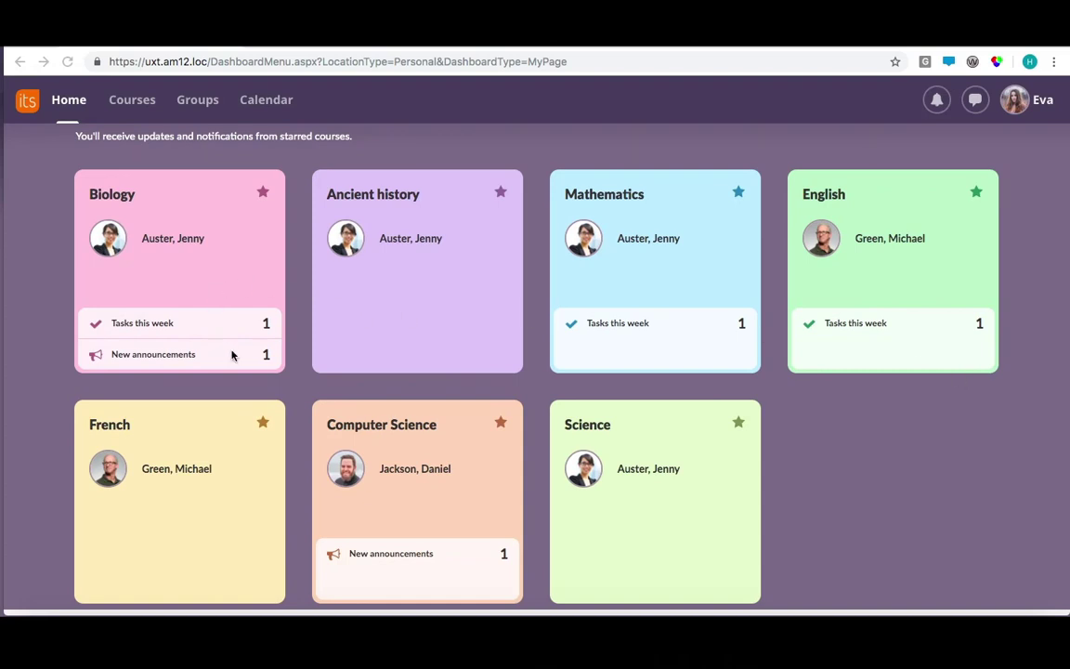
mouse_move(230, 350)
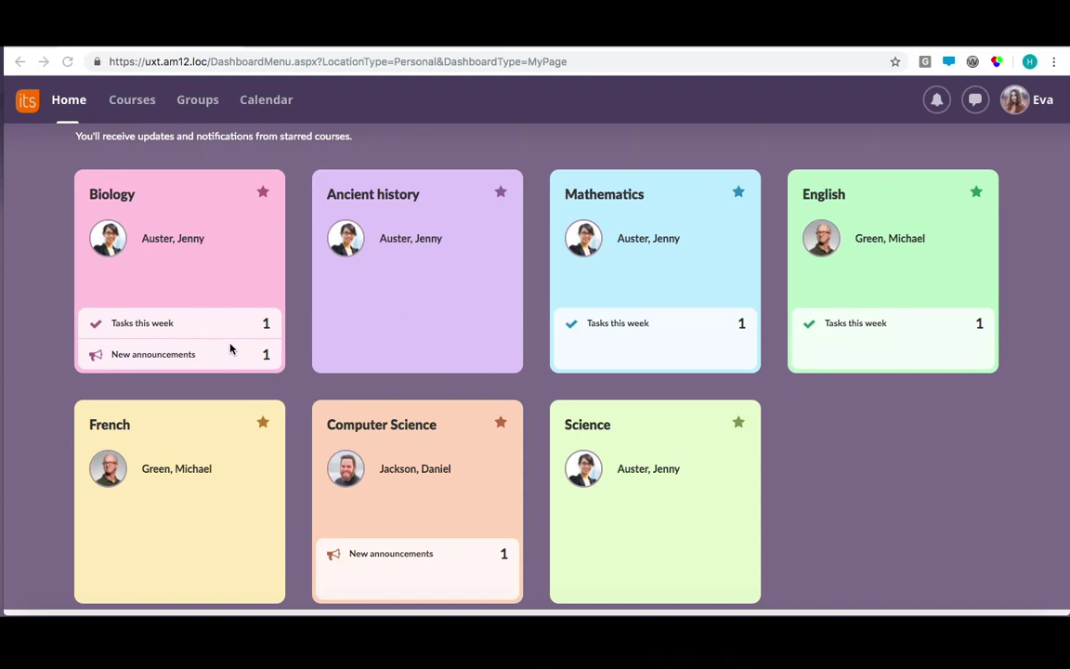
mouse_move(576, 383)
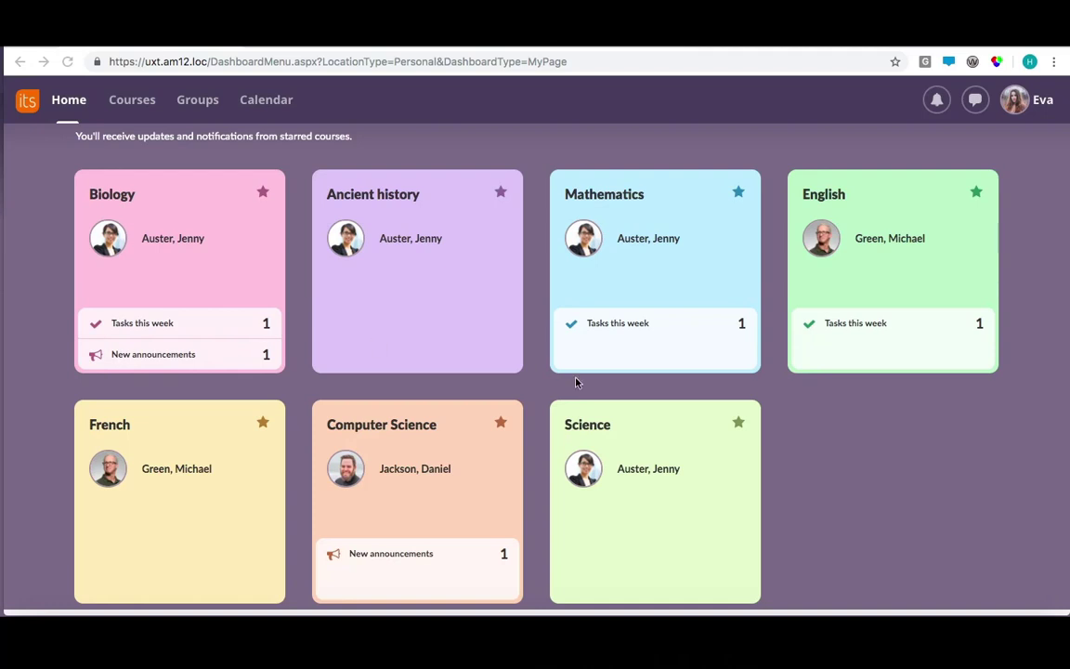
mouse_move(691, 477)
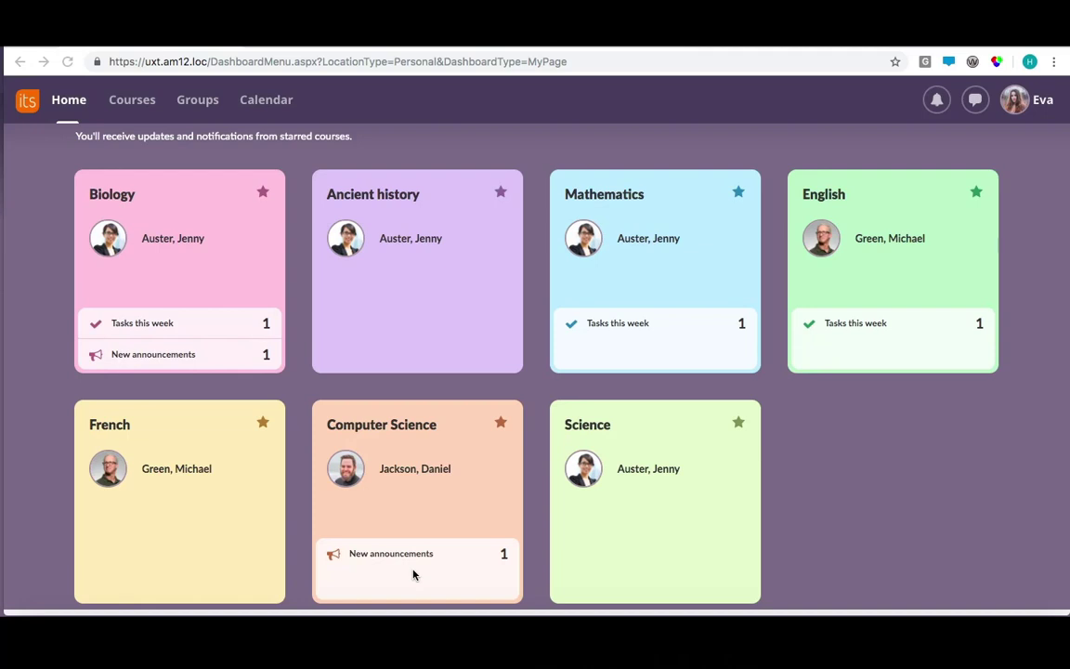
mouse_move(412, 468)
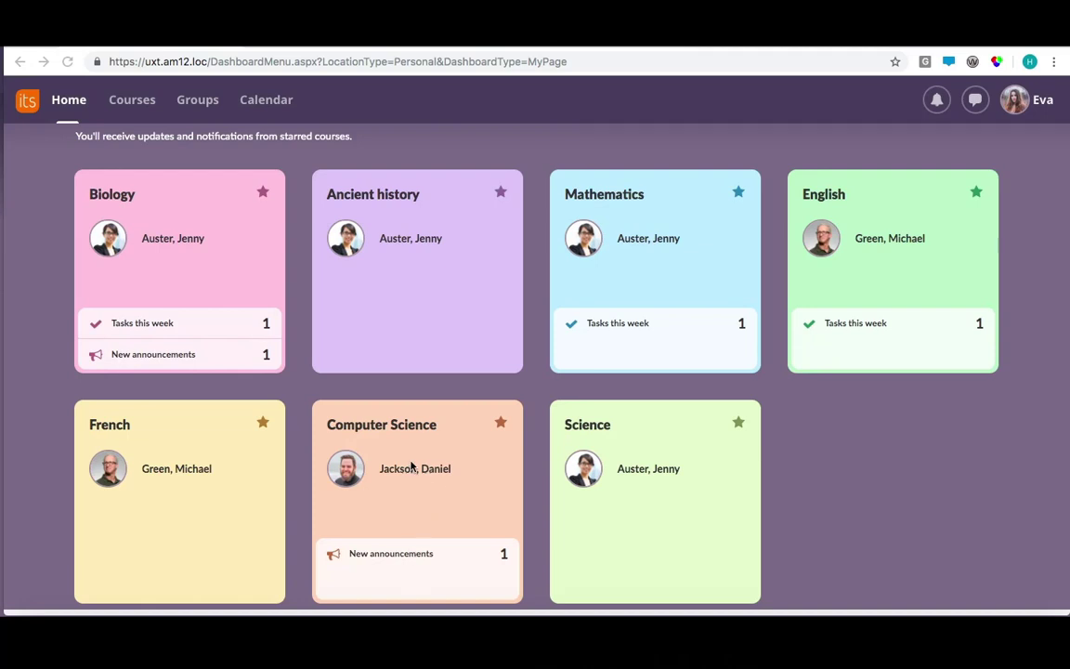
mouse_move(637, 274)
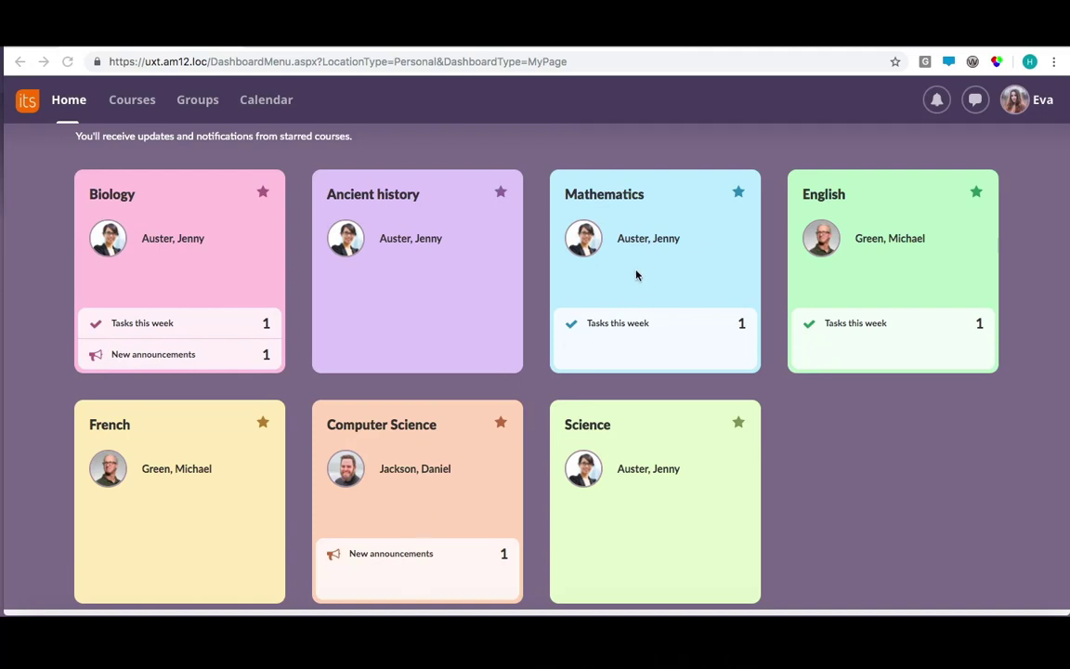
mouse_move(817, 260)
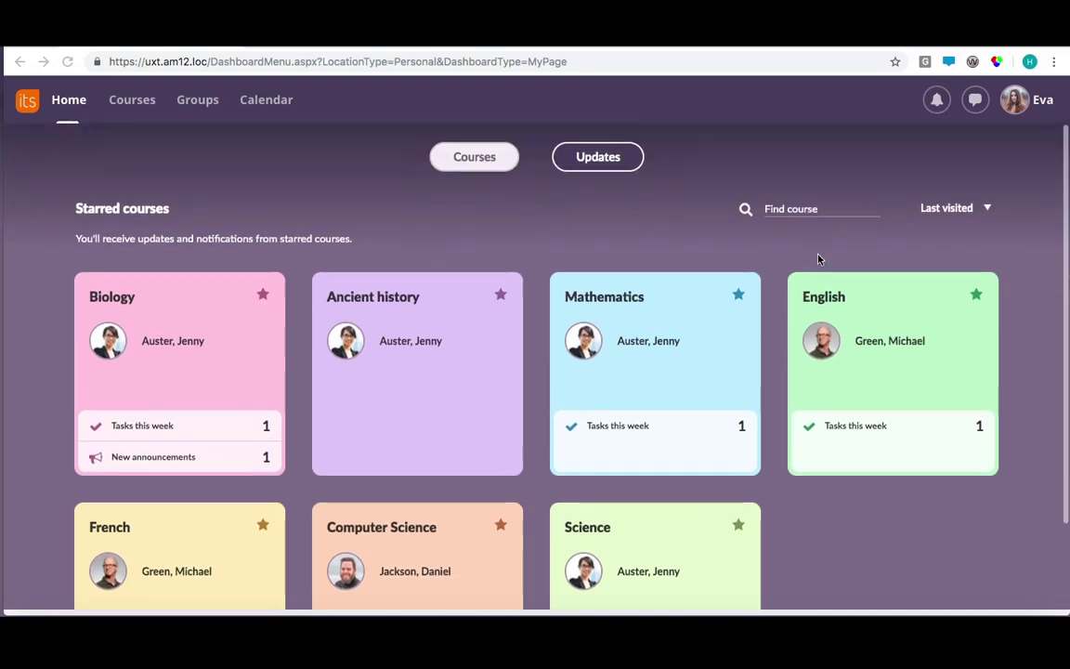
mouse_move(951, 230)
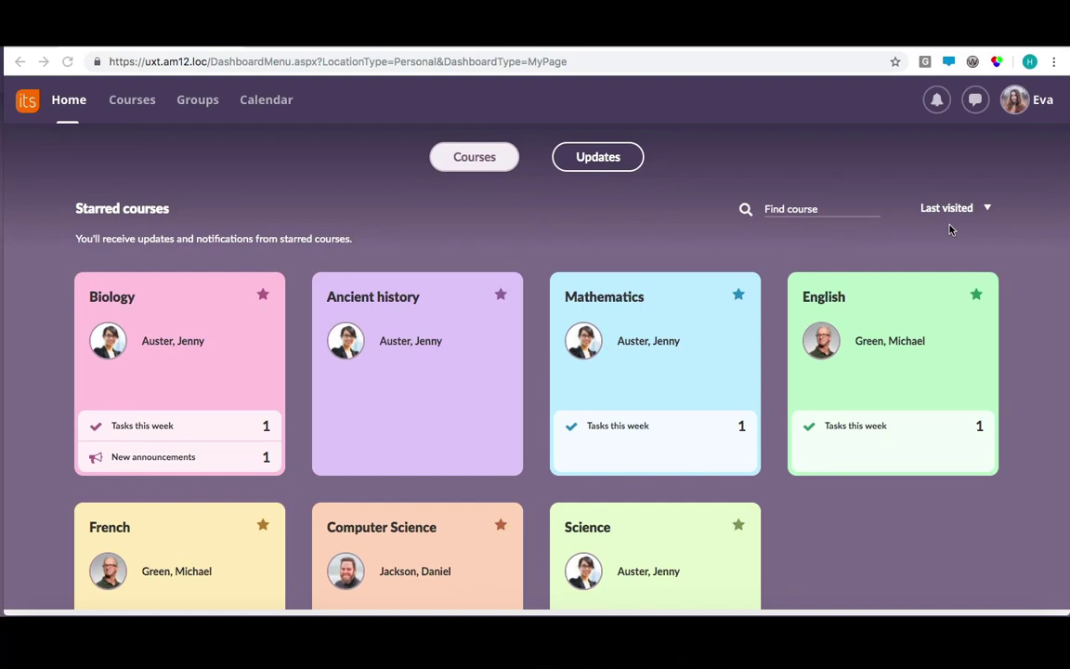
mouse_move(988, 214)
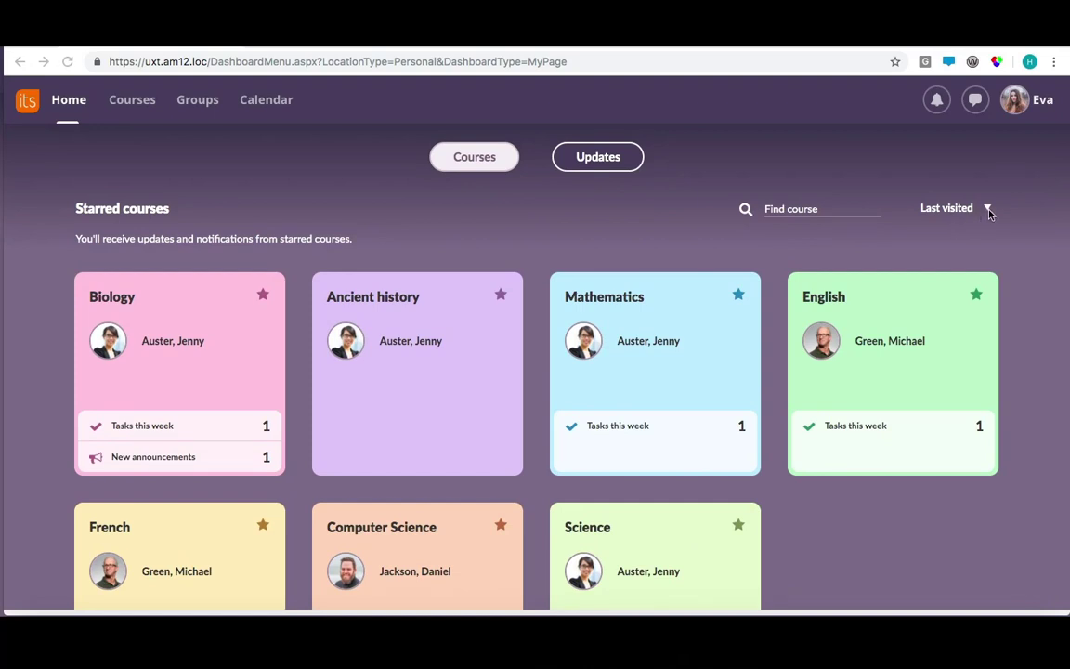
click(947, 208)
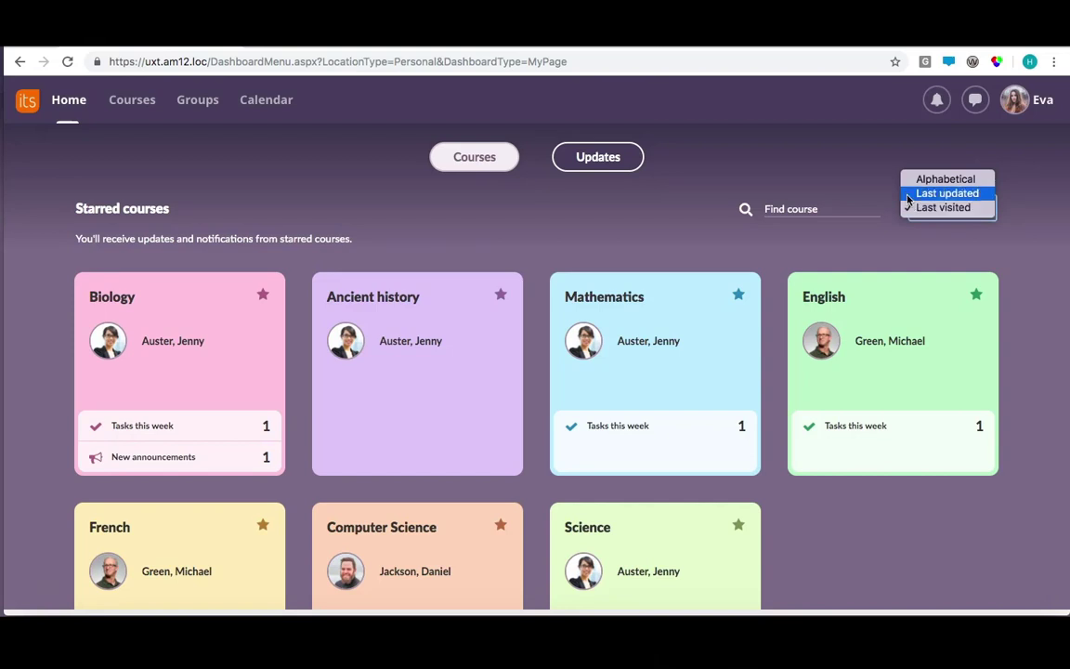
click(943, 208)
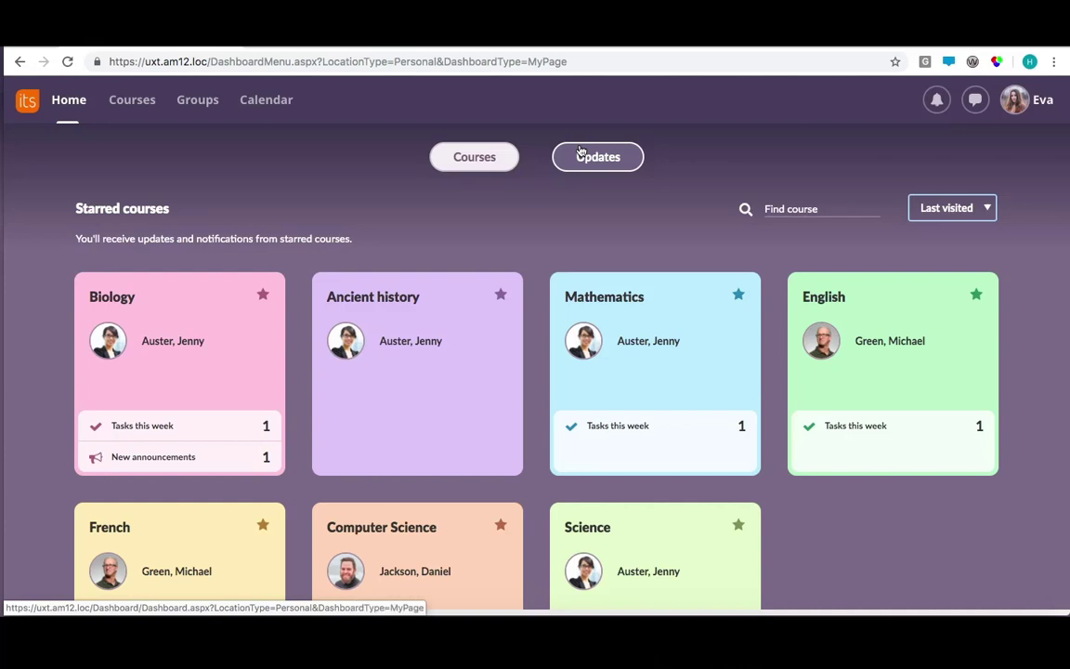
mouse_move(615, 165)
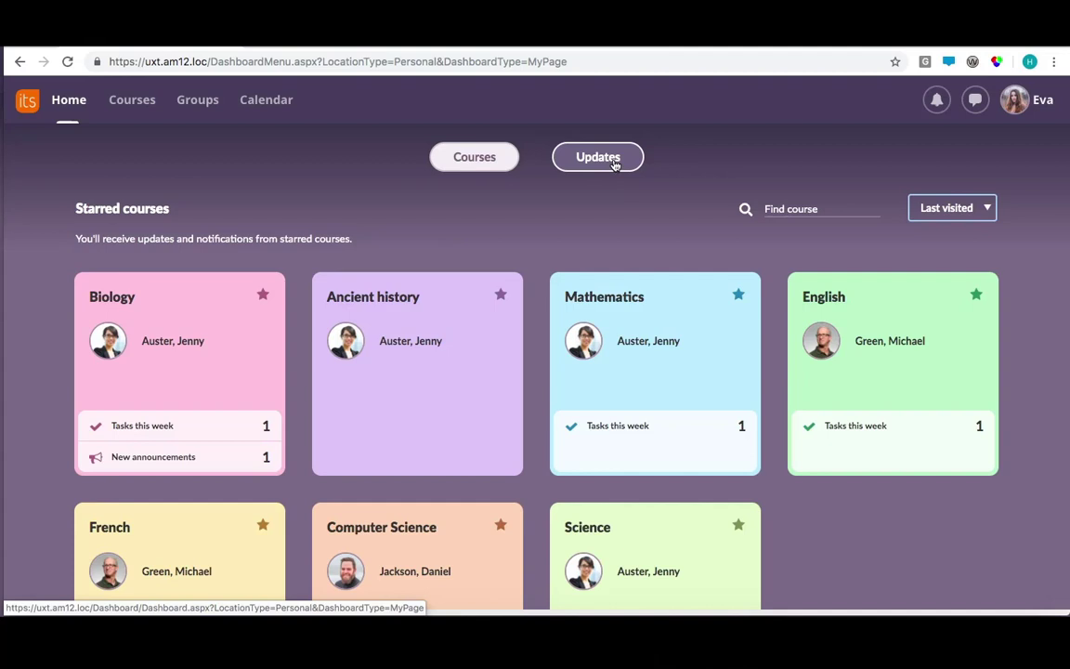
Step: Switch the homepage to Updates and scroll through recent updates and tasks due today and tomorrow
click(598, 156)
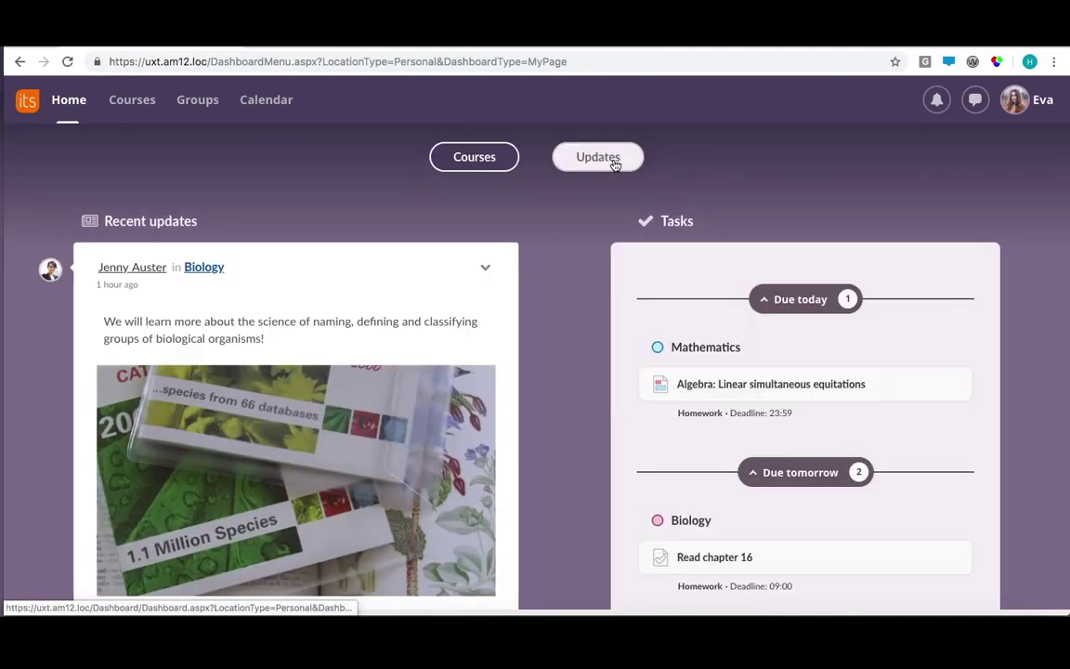
scroll(down, 3)
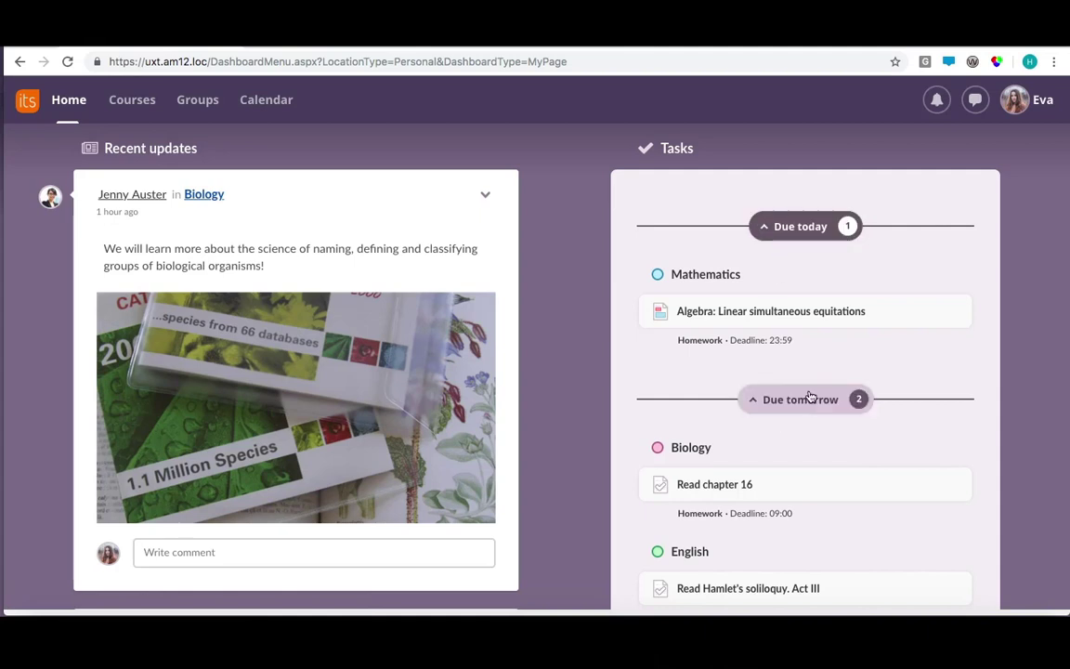
mouse_move(824, 412)
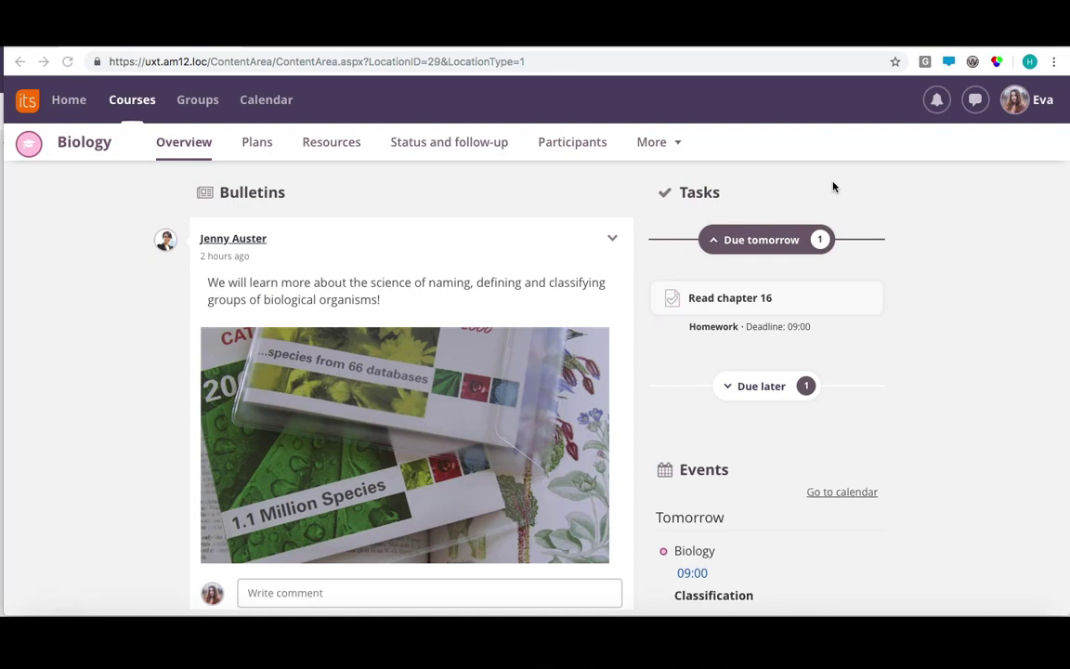
mouse_move(717, 178)
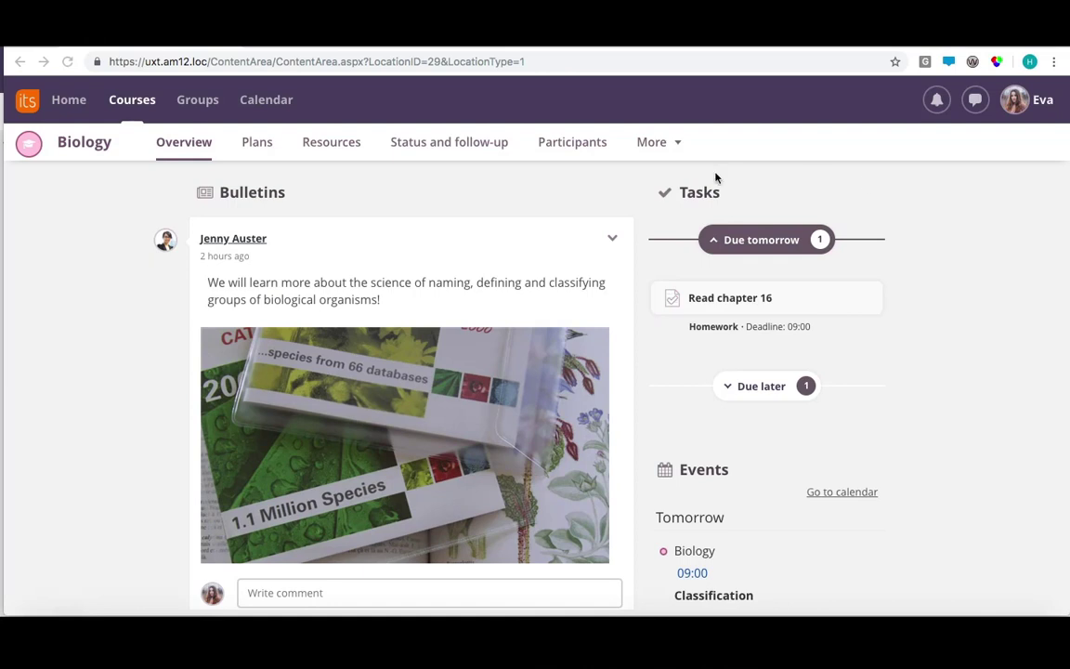
mouse_move(822, 260)
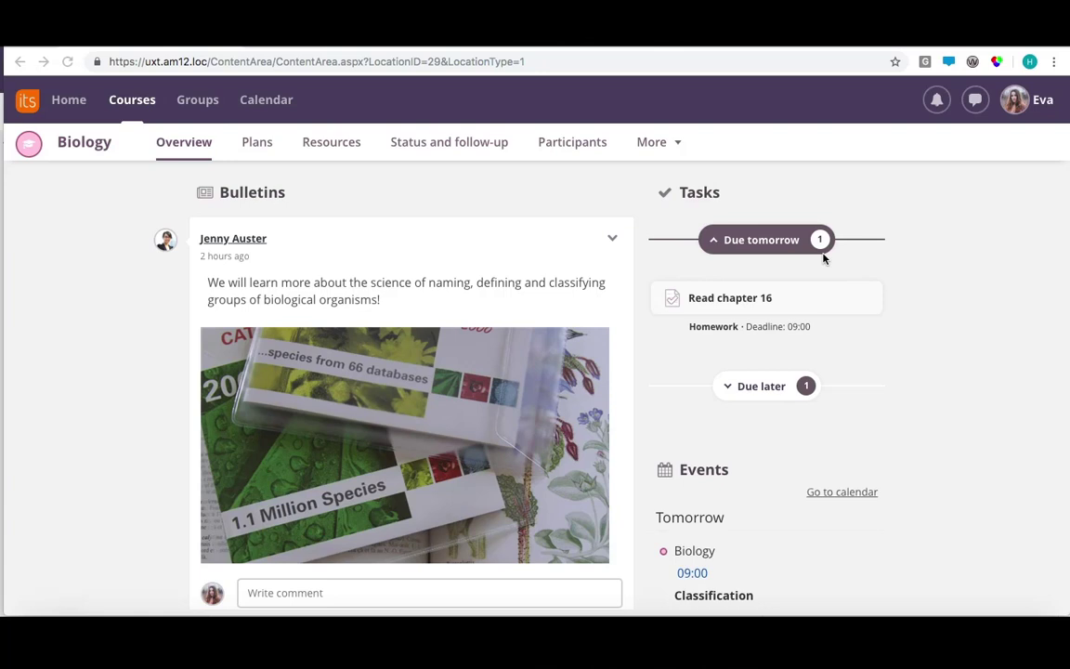
mouse_move(724, 316)
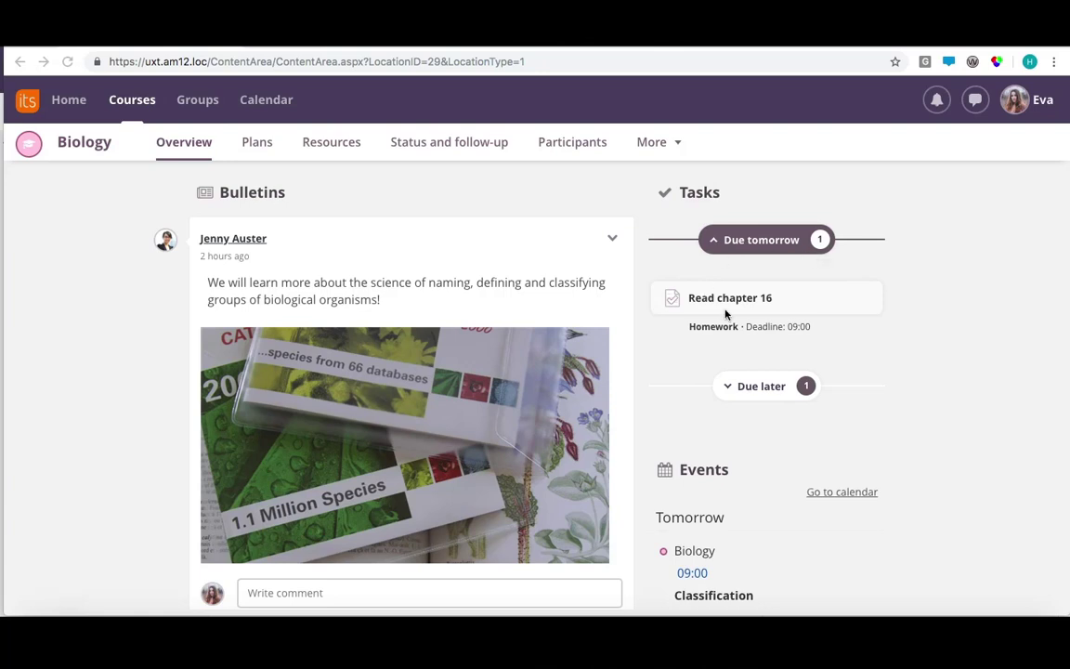
mouse_move(800, 299)
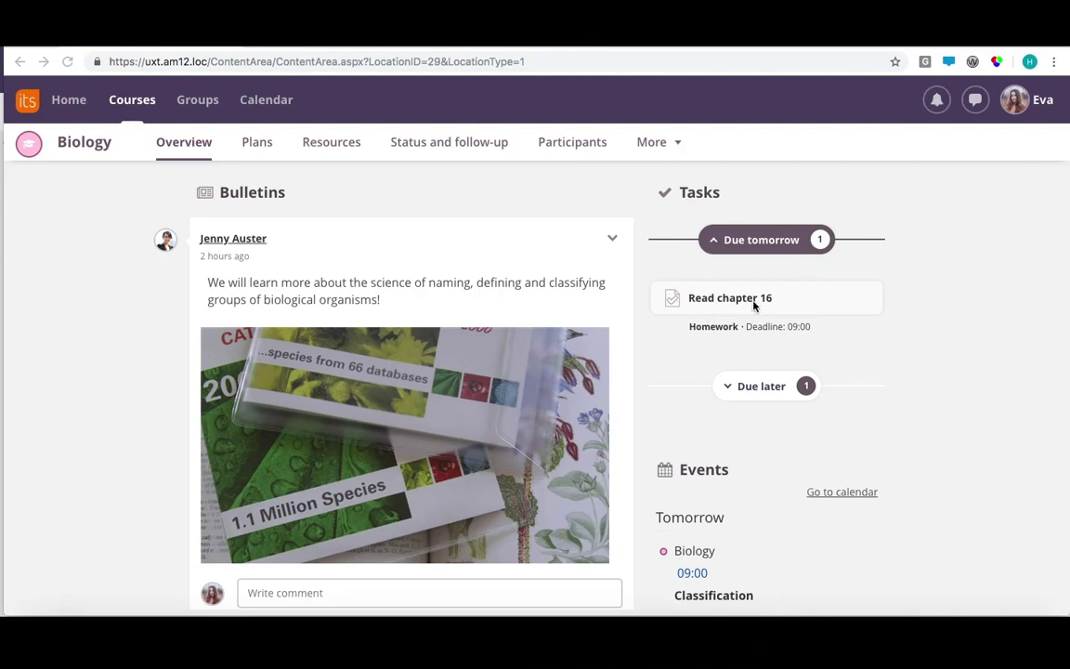
mouse_move(703, 384)
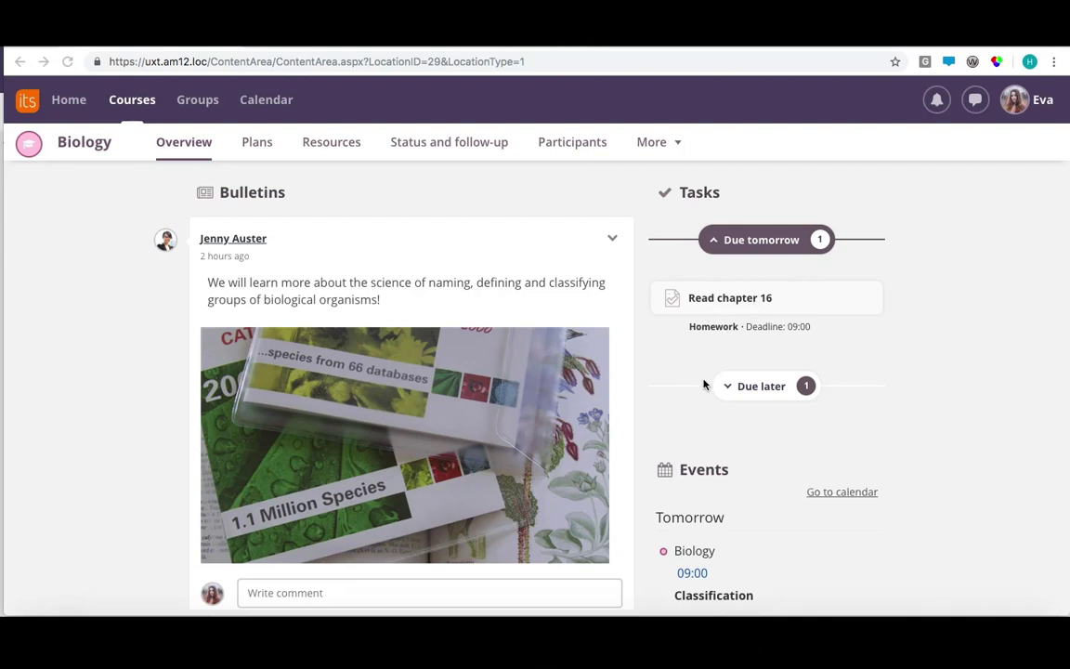
mouse_move(715, 401)
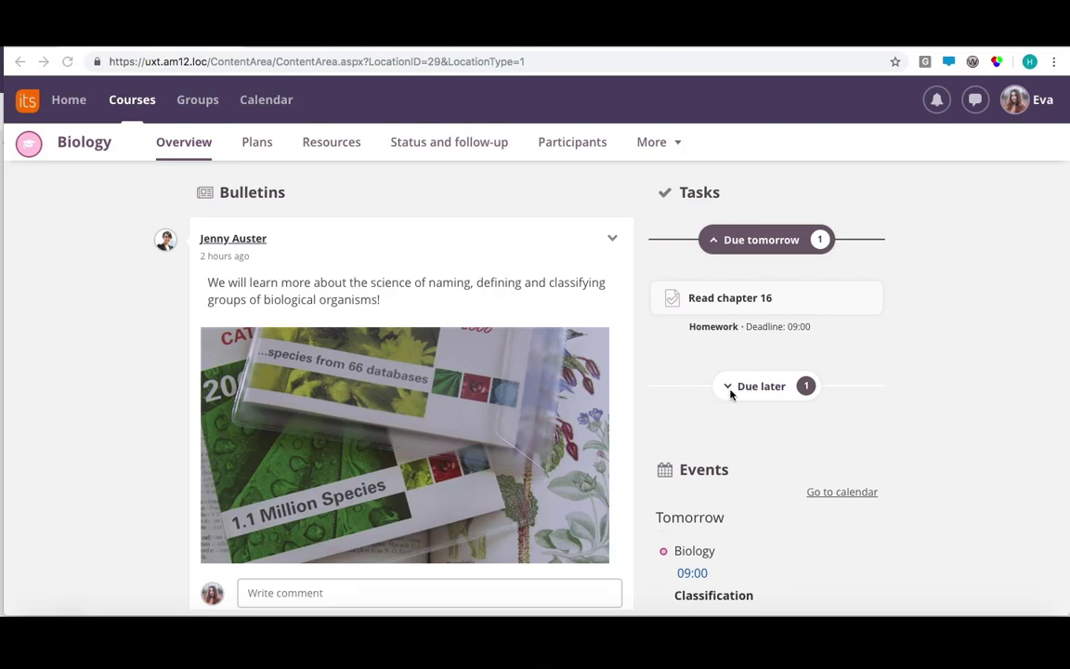
Step: Expand Due later to reveal 'Describe major levels of classification', deadline 4. juli
click(762, 385)
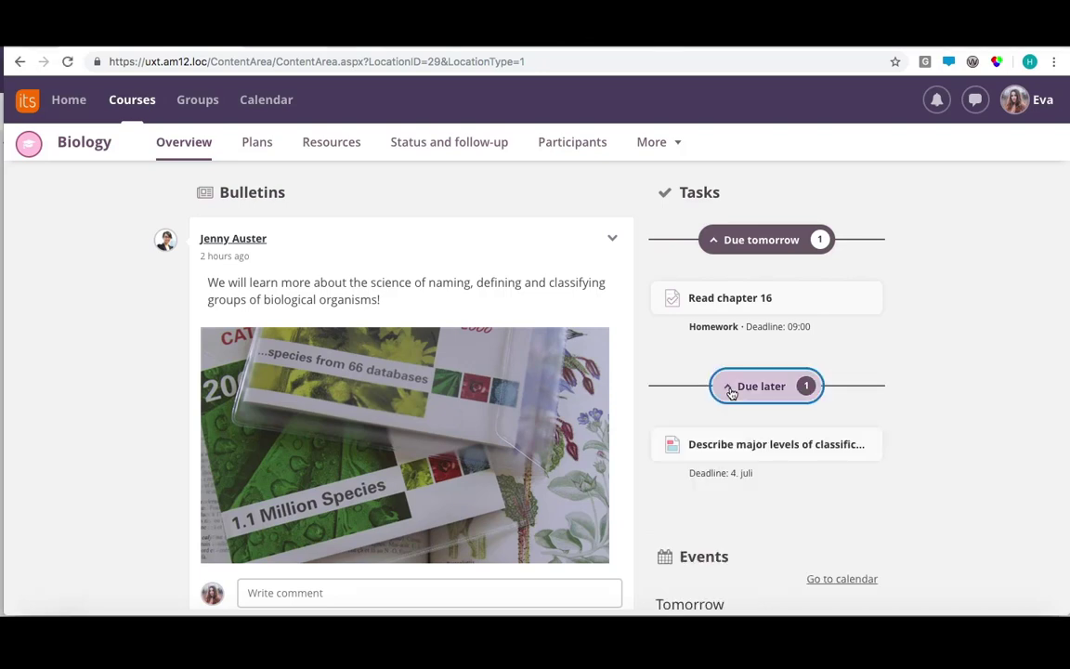
click(765, 384)
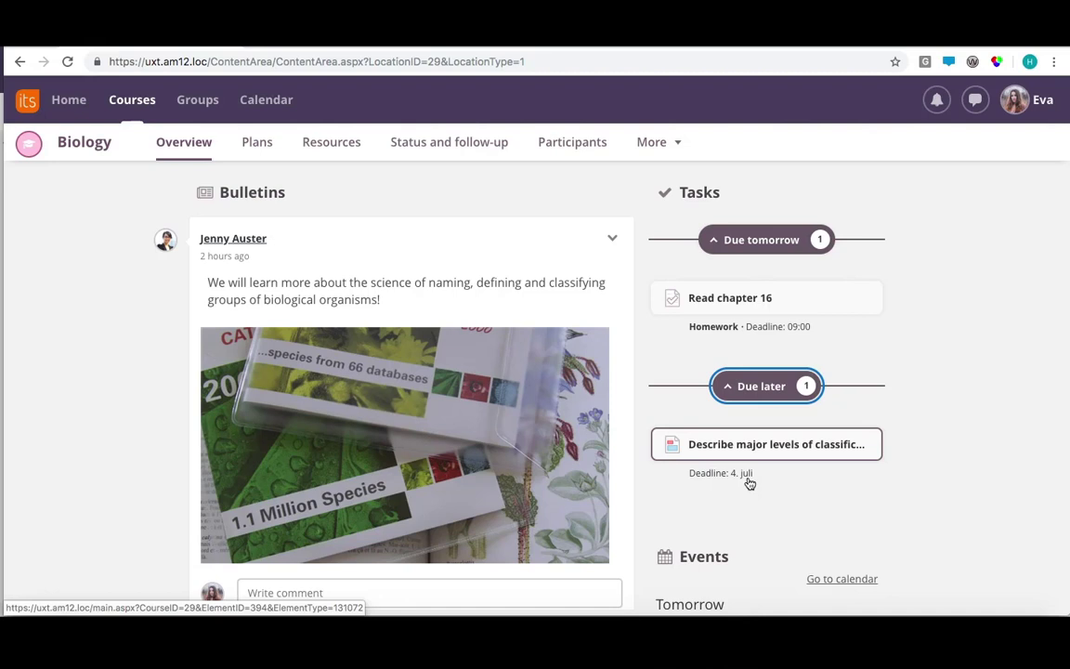
mouse_move(754, 485)
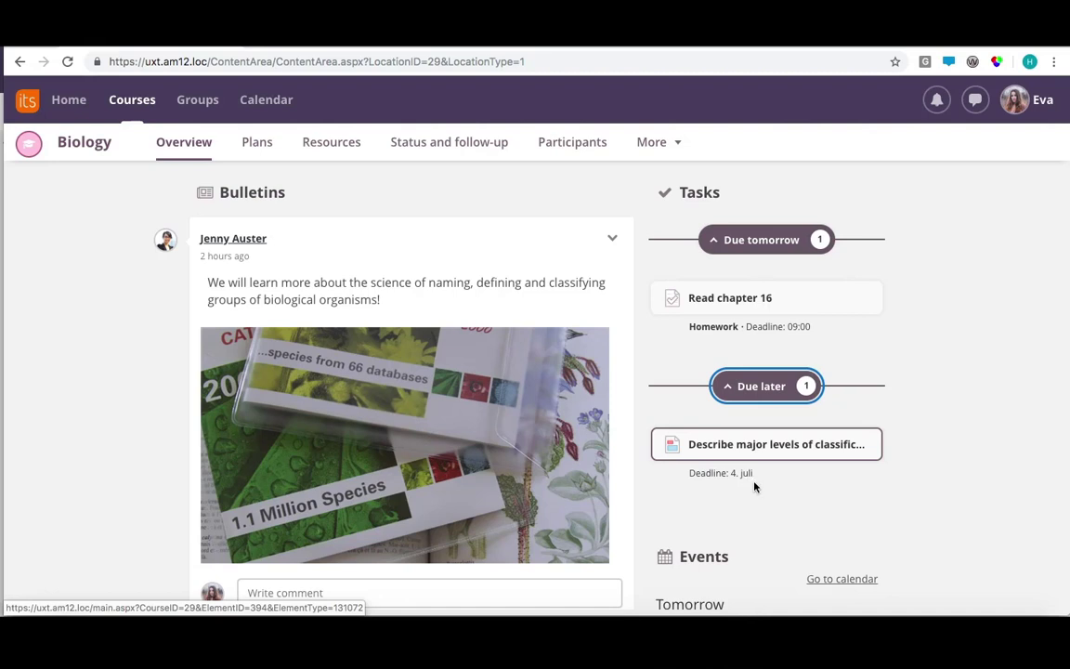
mouse_move(784, 516)
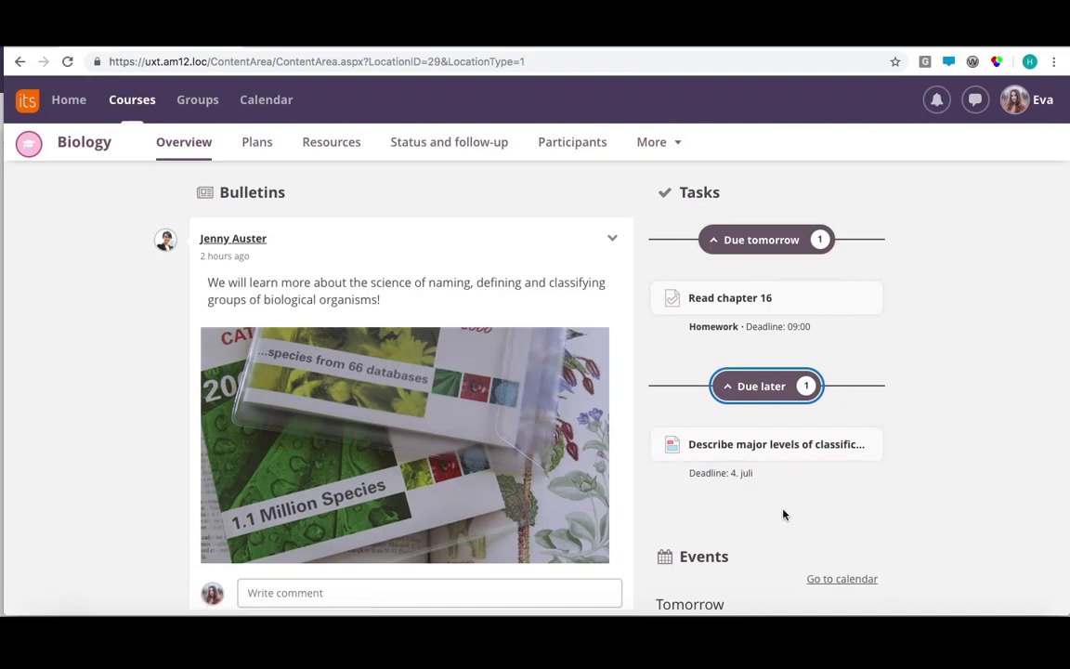